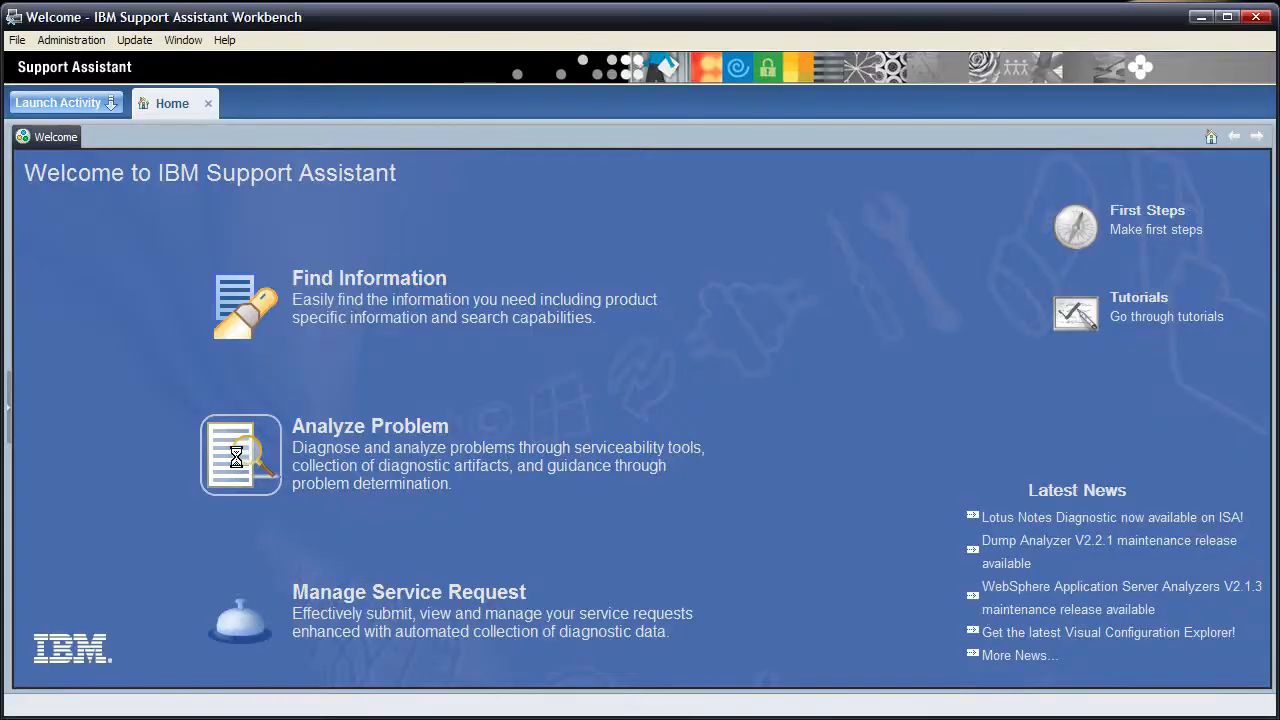
# Step: Select IBM Monitoring and Diagnostic Tools for Java - Health Center under Analyze Problem and launch it
pyautogui.click(240, 454)
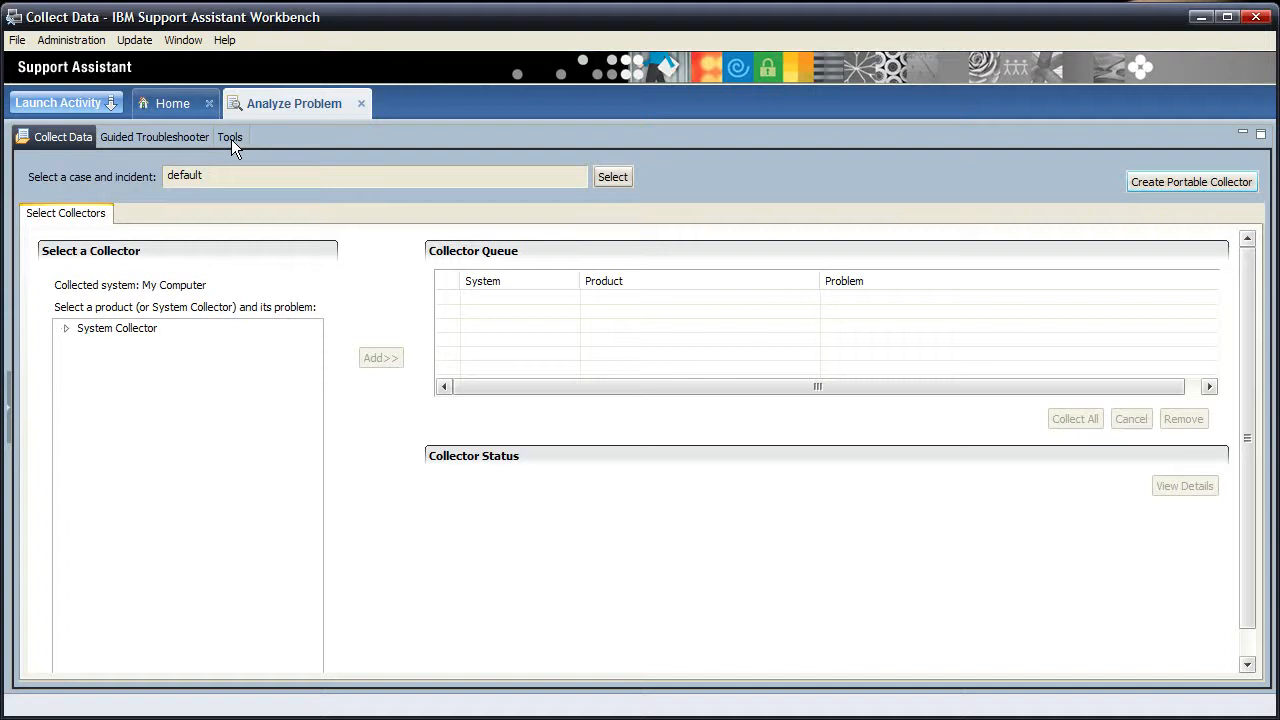
pyautogui.click(229, 137)
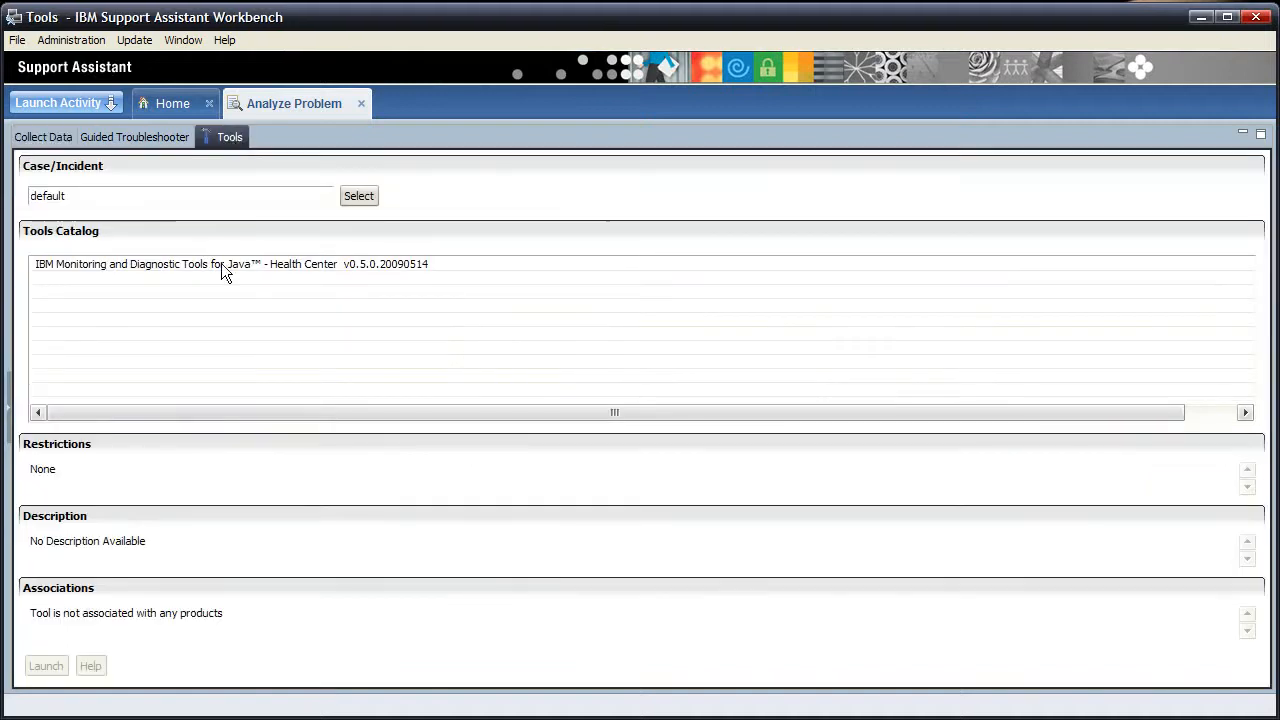
pyautogui.click(230, 264)
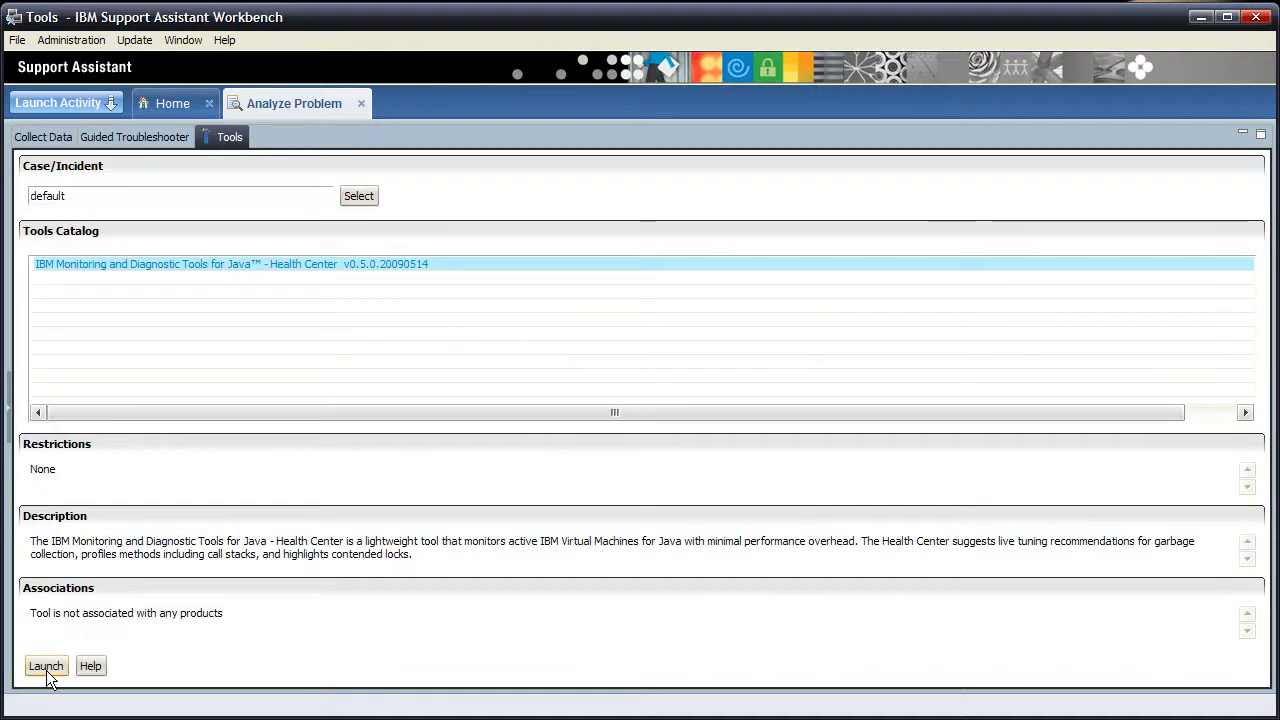
pyautogui.click(45, 666)
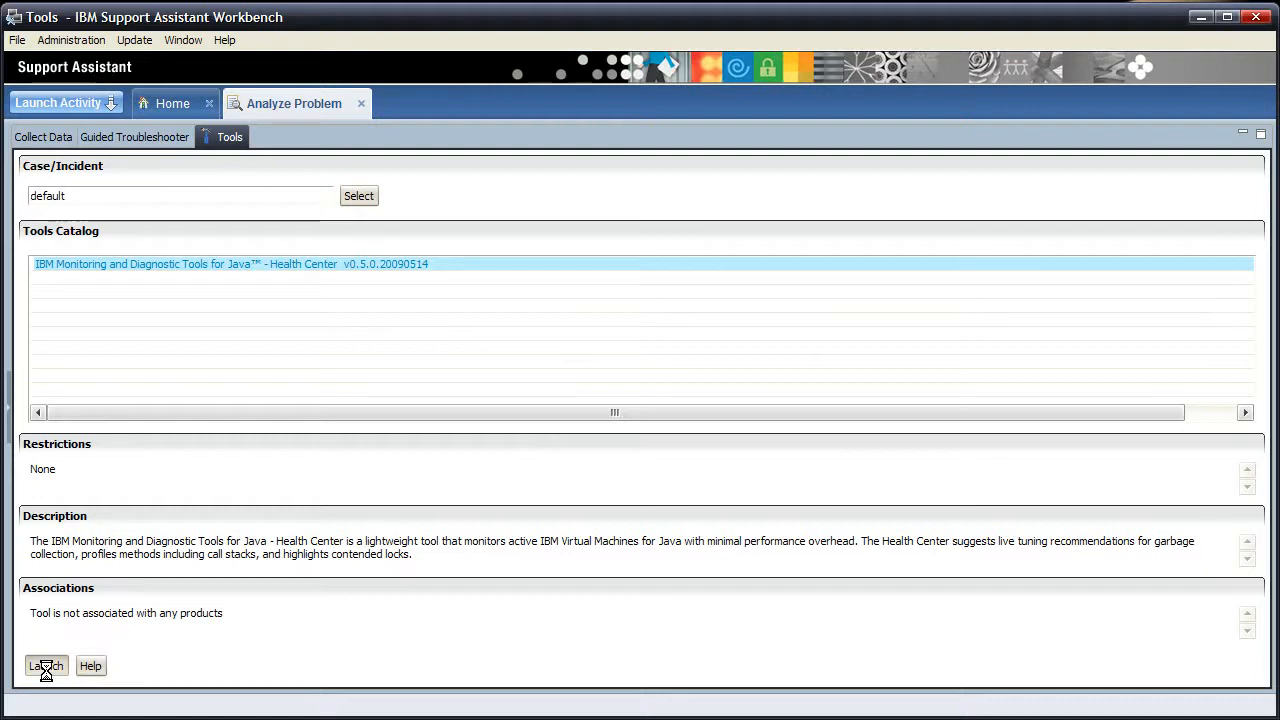
# Step: Wait for Health Center to start and show its Connection wizard
pyautogui.click(45, 665)
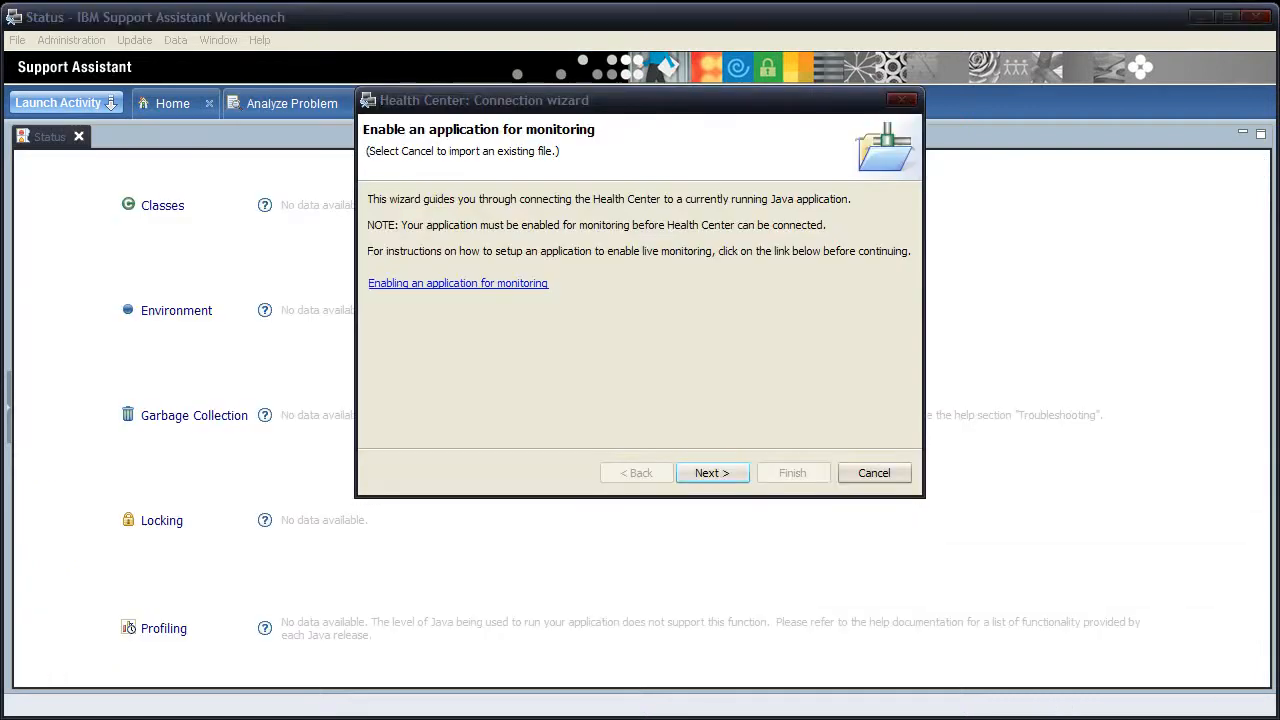
pyautogui.moveTo(574, 574)
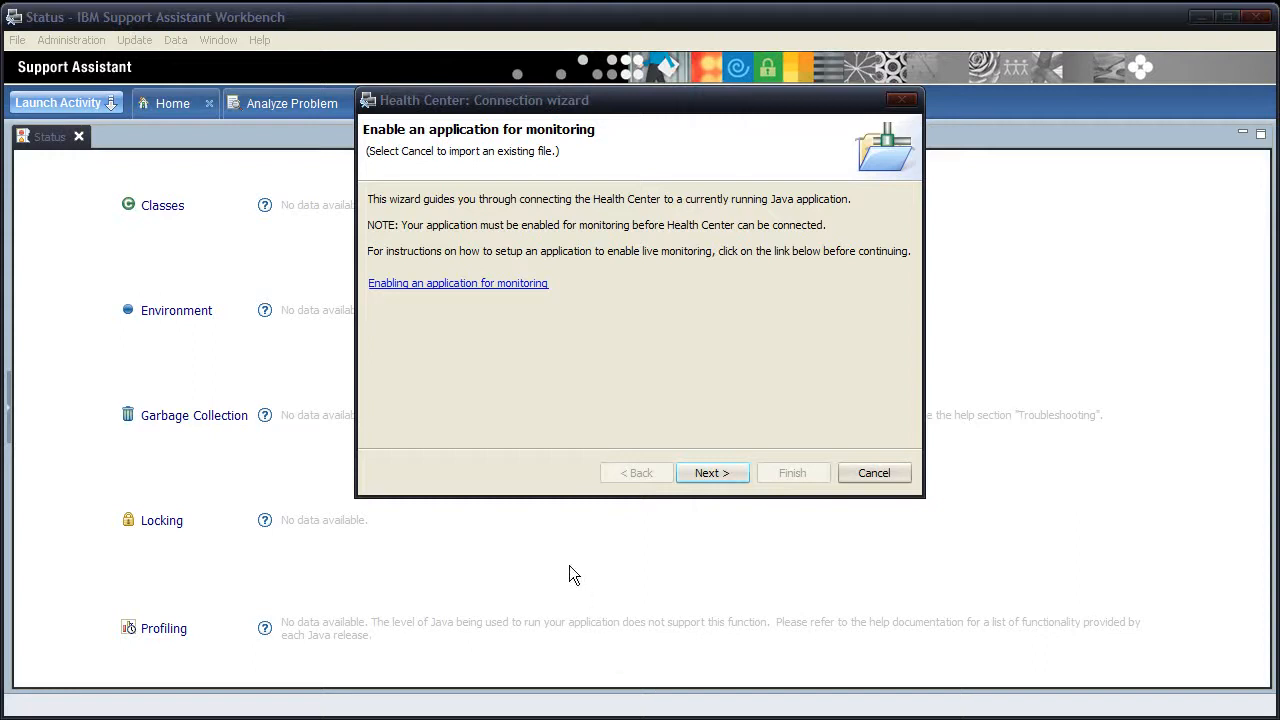
pyautogui.moveTo(508, 290)
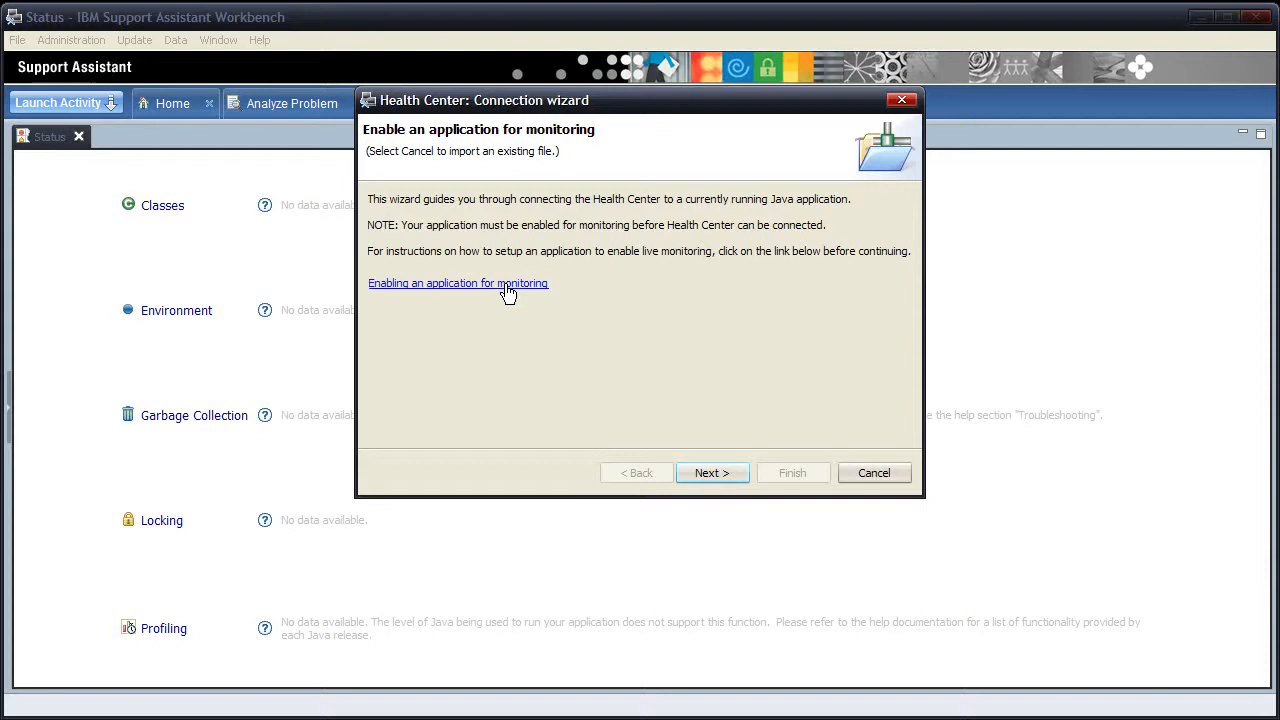
# Step: Open the 'Enabling an application for monitoring' help topic from the Connection wizard
pyautogui.click(457, 283)
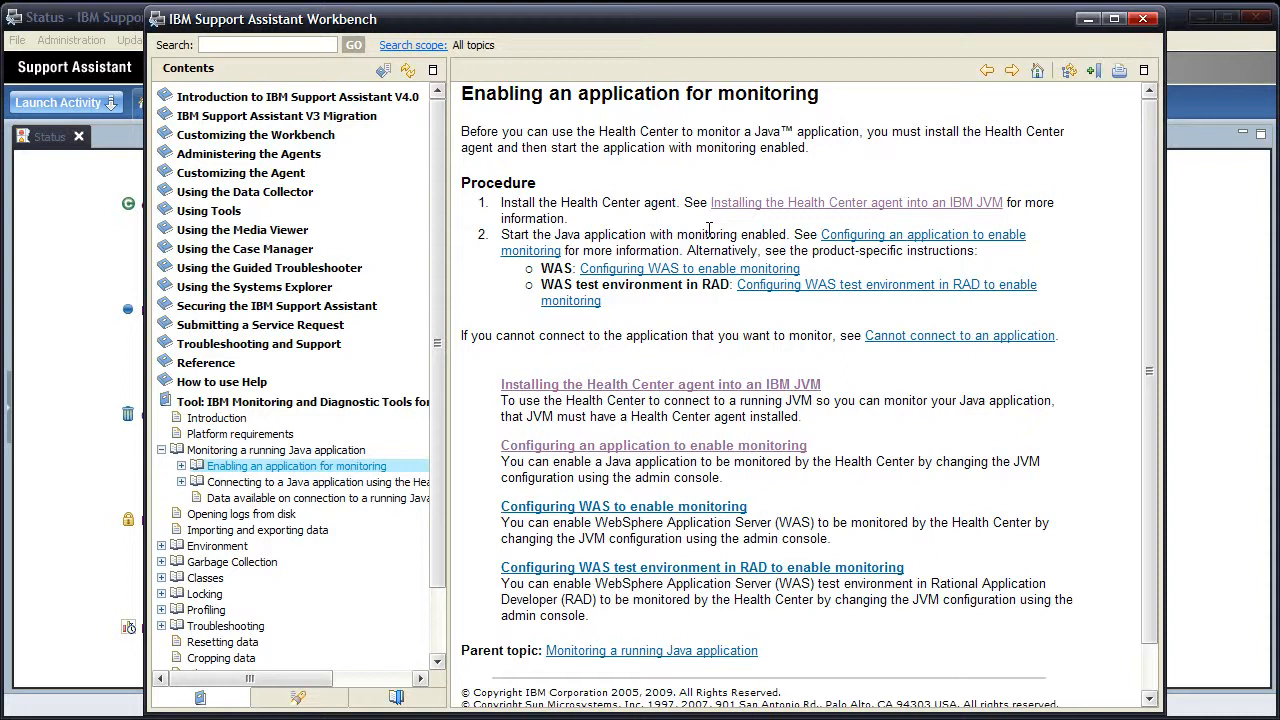
pyautogui.moveTo(718, 228)
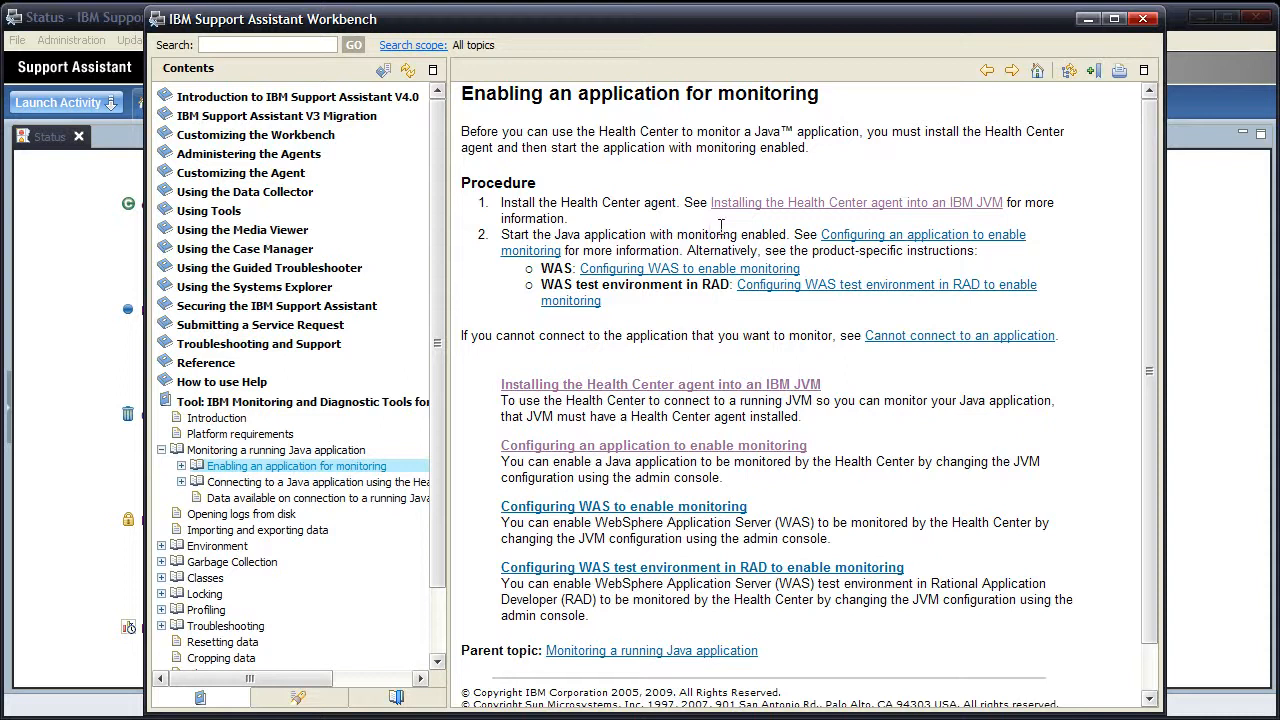
# Step: Download the Windows x86 32-bit Health Center agent package as wi32.zip into C:\temp
pyautogui.click(855, 202)
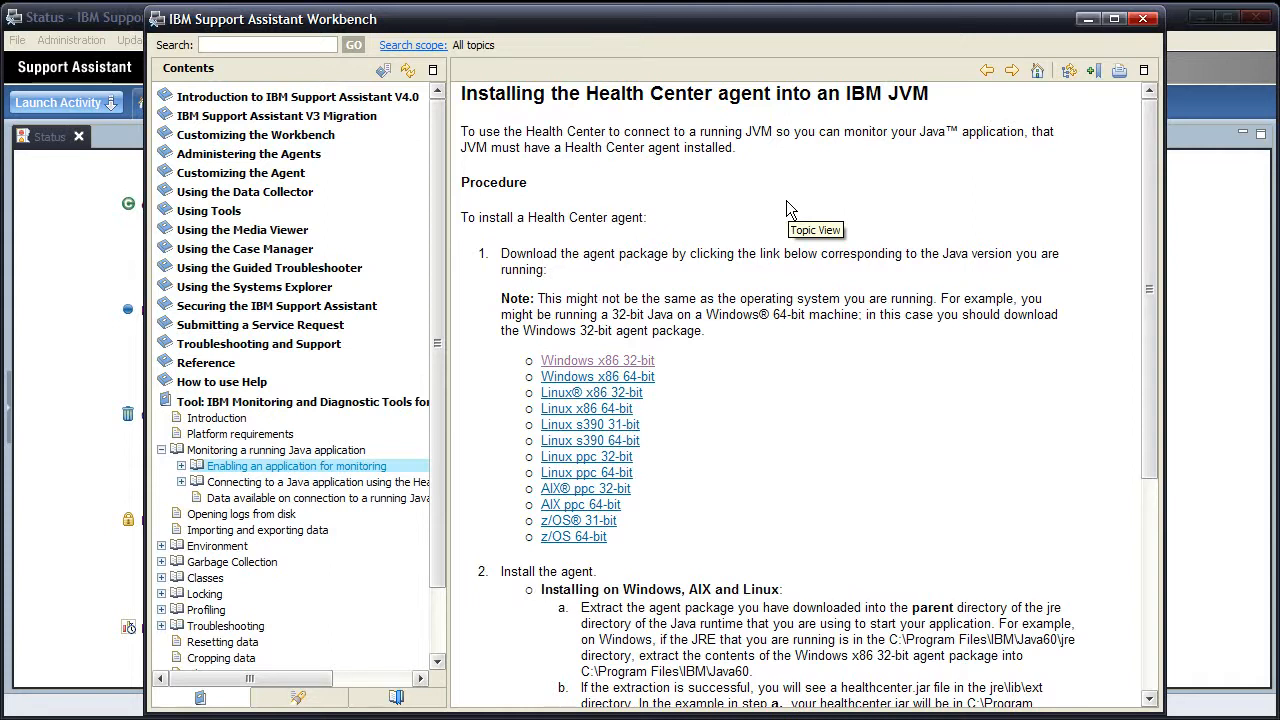
pyautogui.moveTo(730, 260)
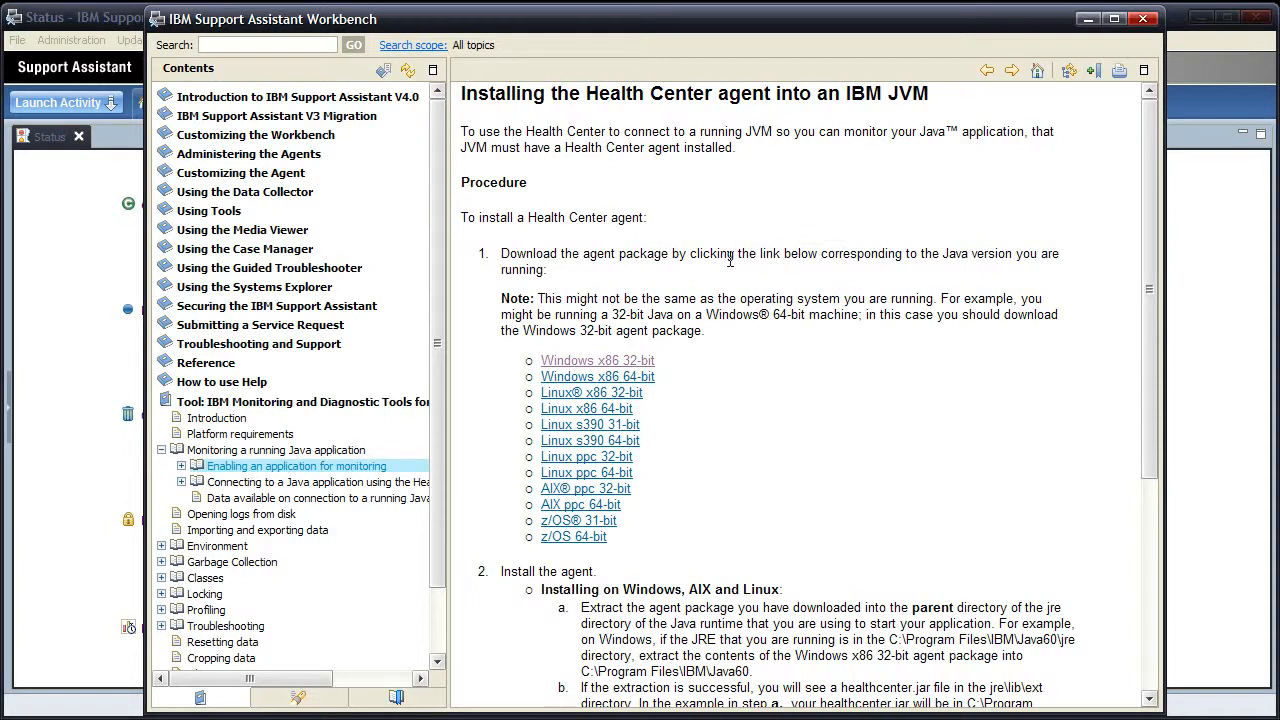
pyautogui.moveTo(631, 371)
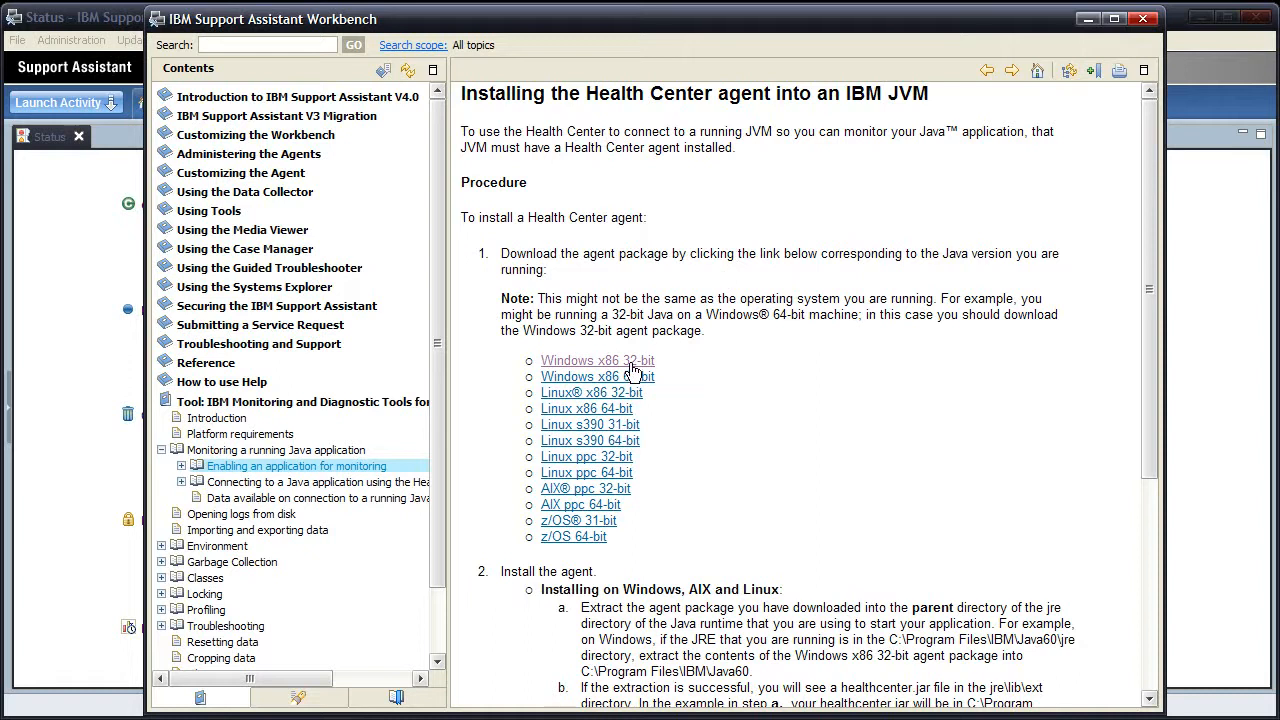
pyautogui.click(597, 360)
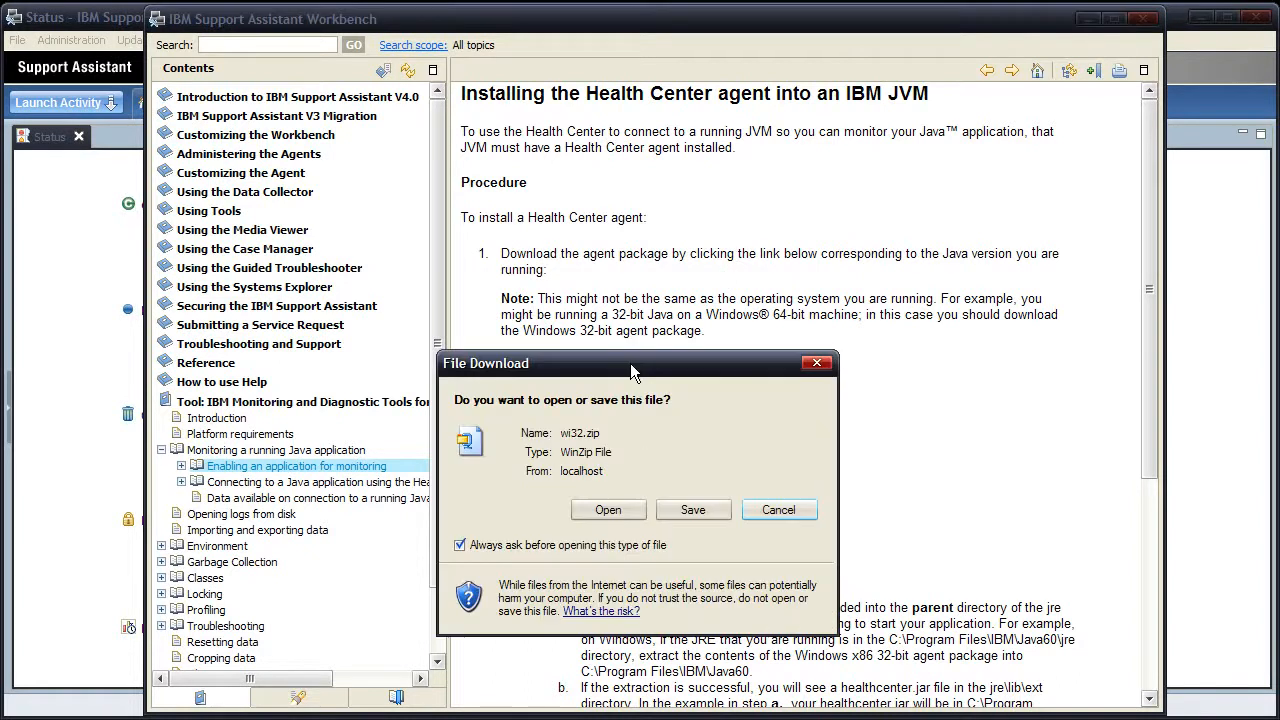
pyautogui.click(692, 510)
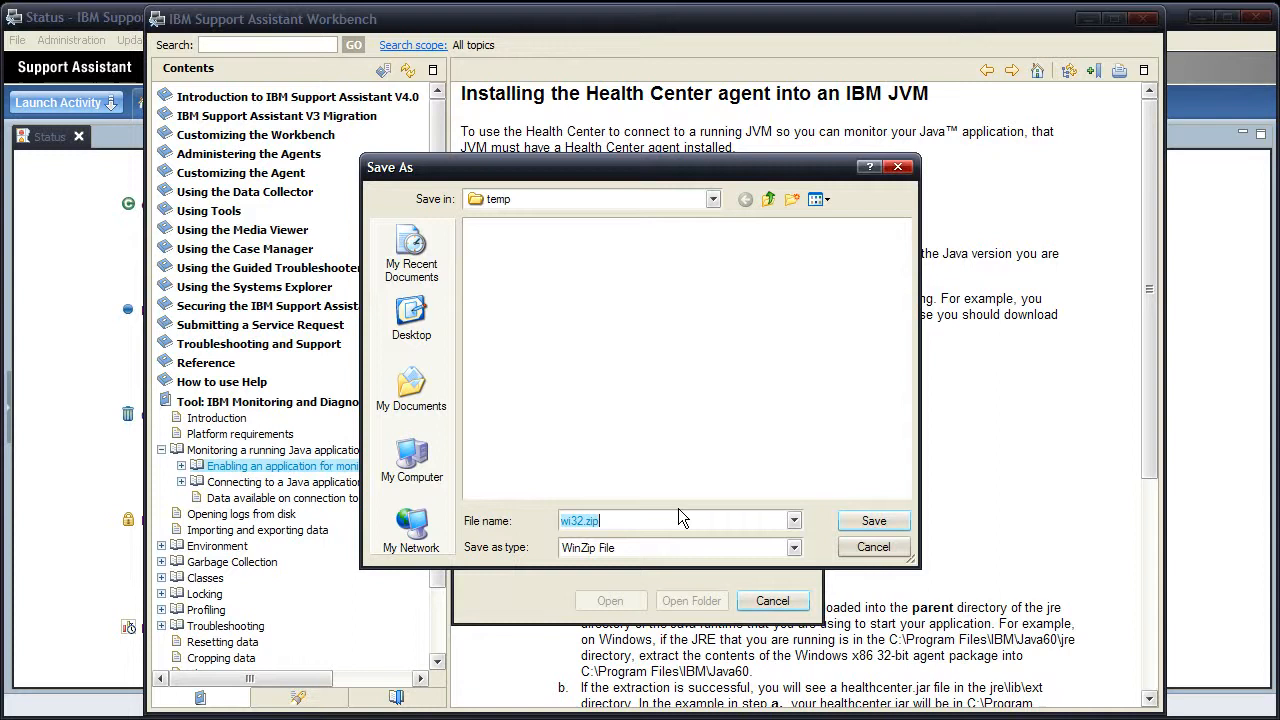
pyautogui.click(872, 520)
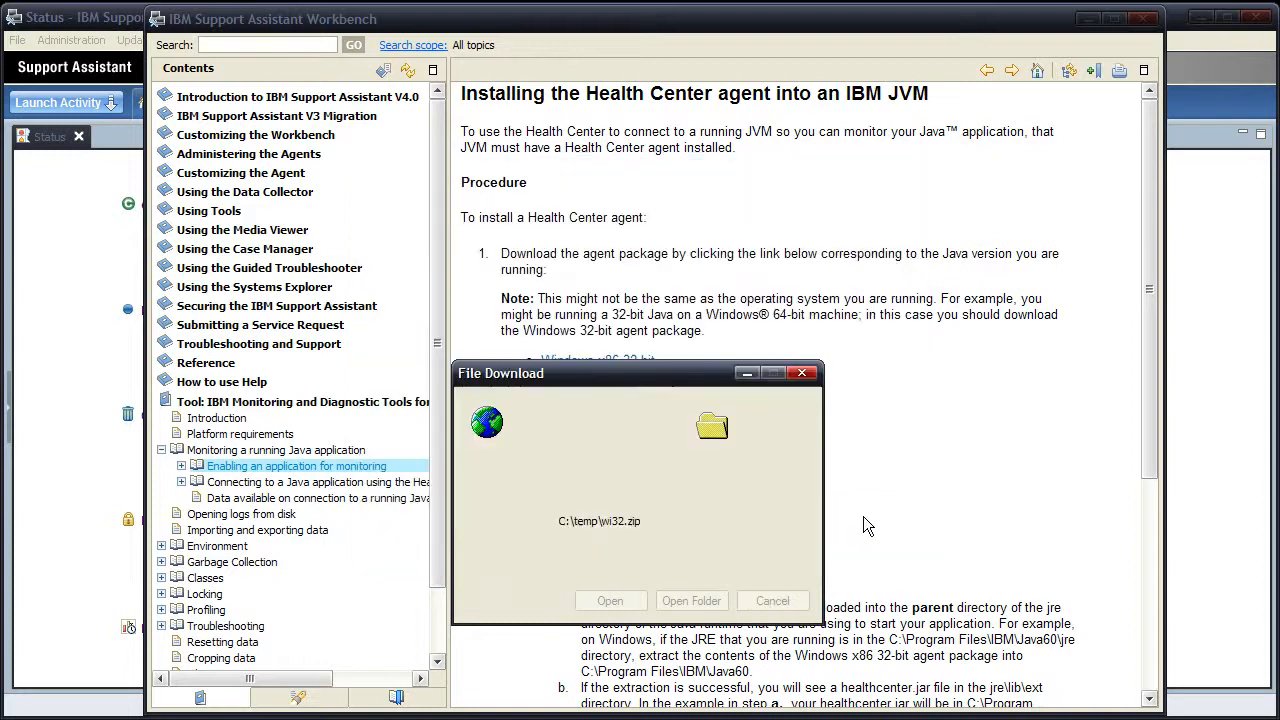
pyautogui.click(772, 600)
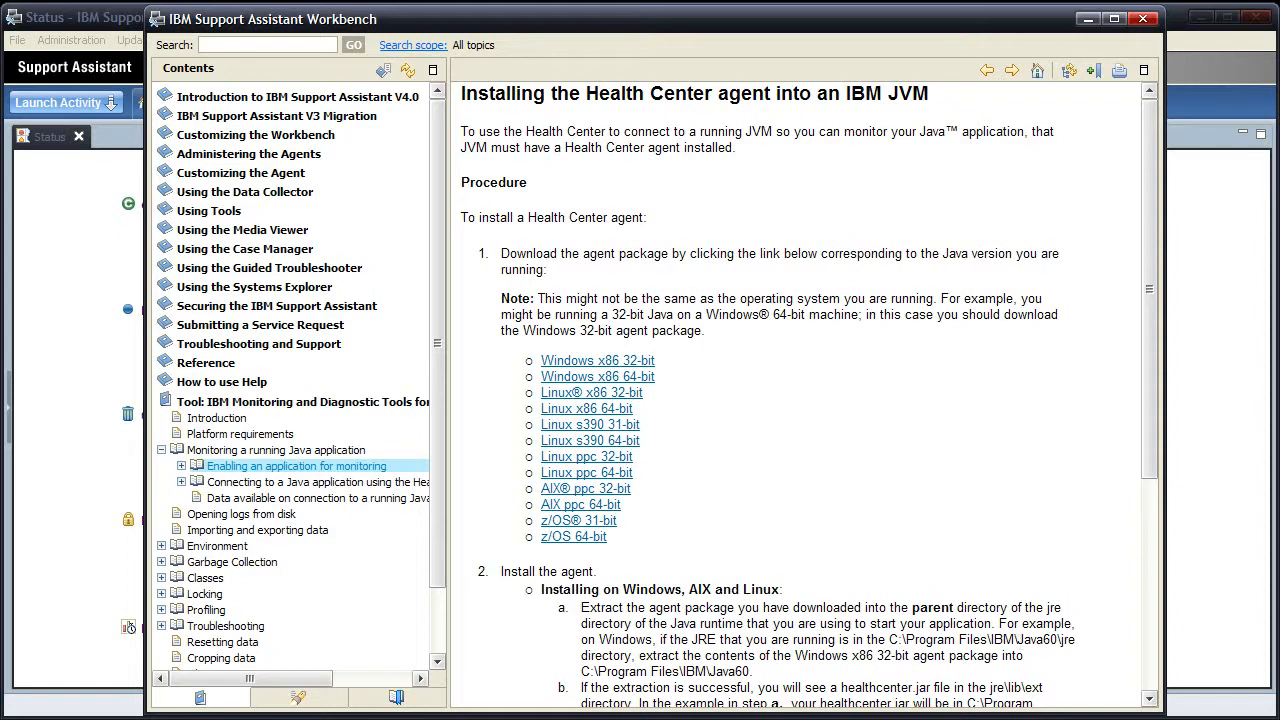
pyautogui.moveTo(1147, 425)
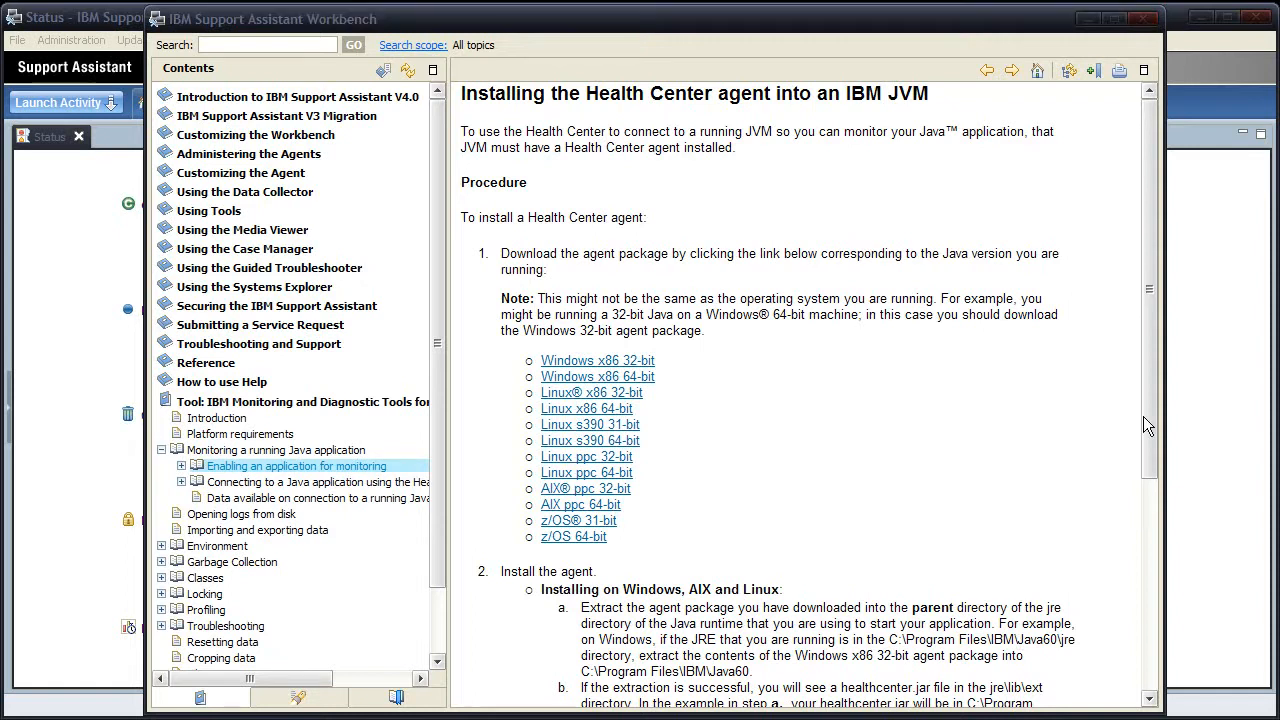
pyautogui.scroll(-3)
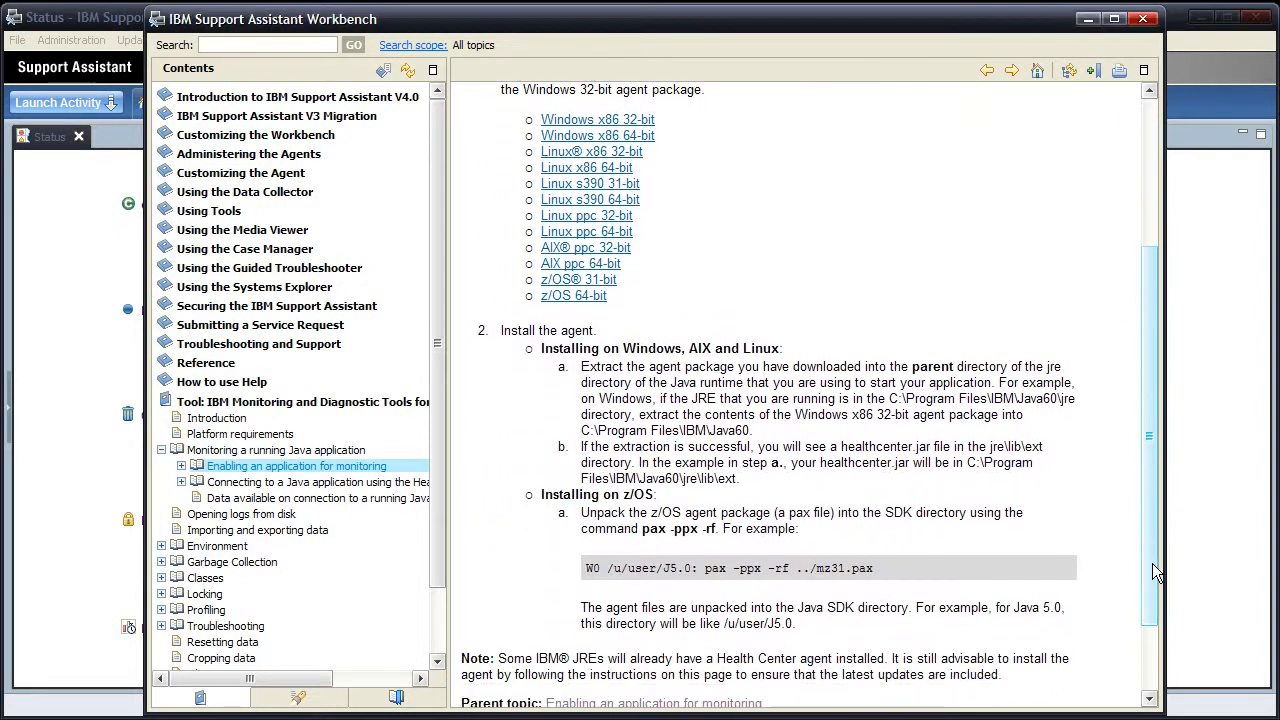
pyautogui.scroll(-3)
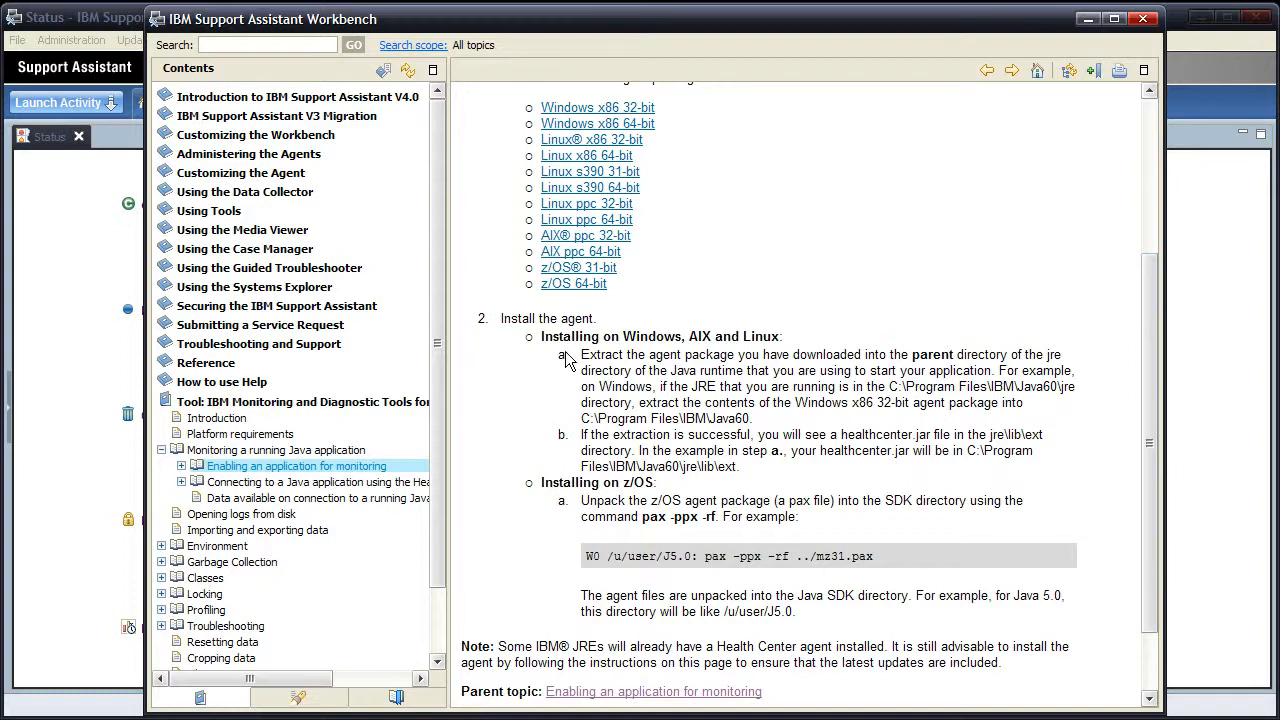
pyautogui.moveTo(531, 359)
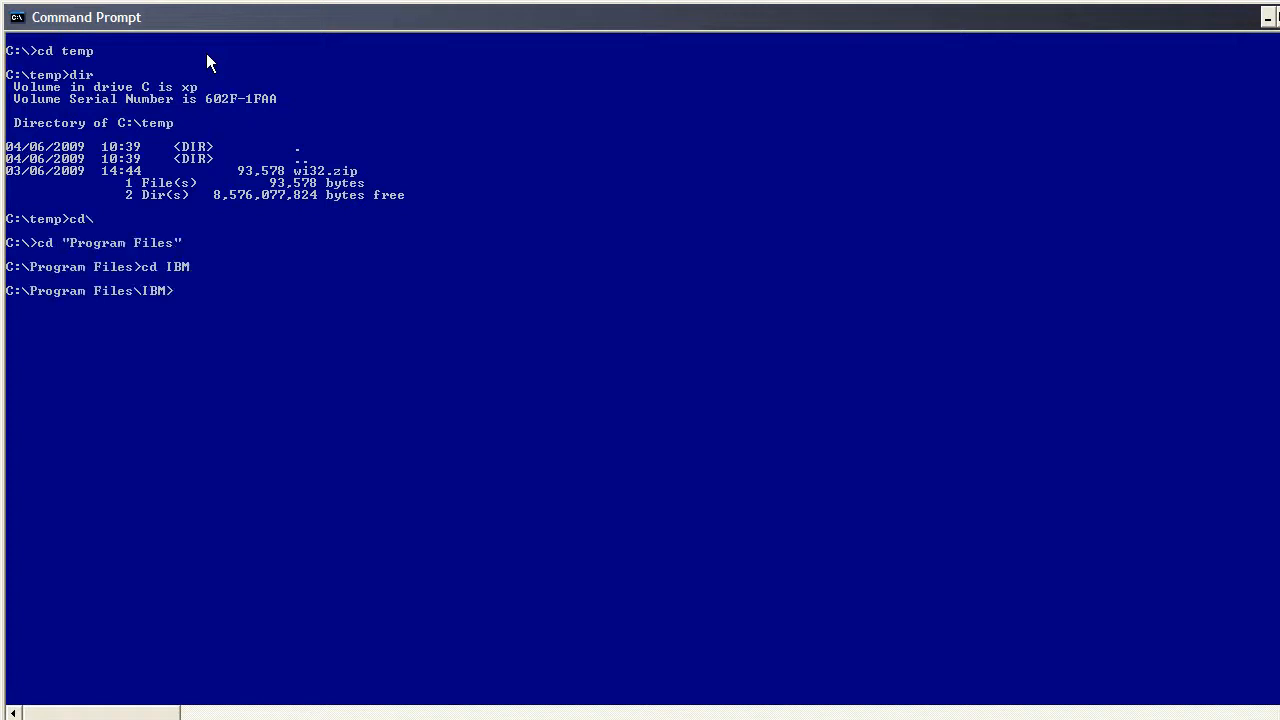
# Step: Move into C:\Program Files\IBM\Java60, list its contents, and begin typing unzip c:\temp\
pyautogui.write('cd Java60')
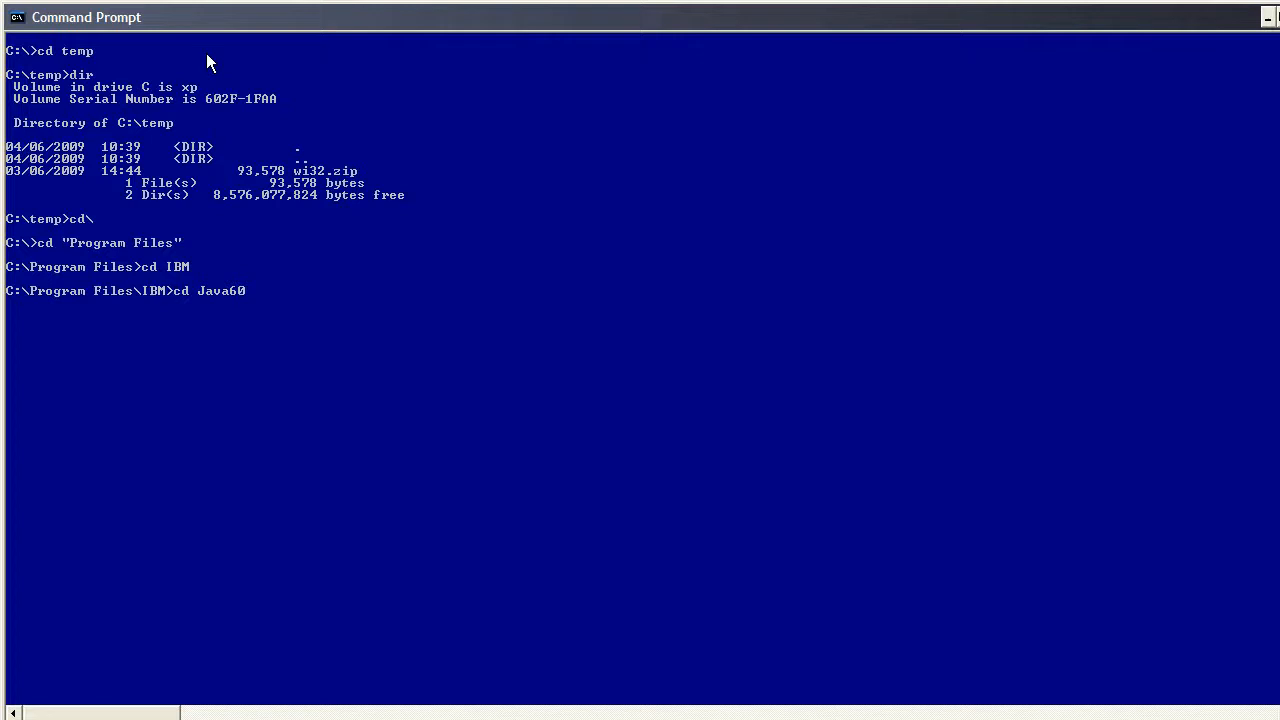
pyautogui.write('dir')
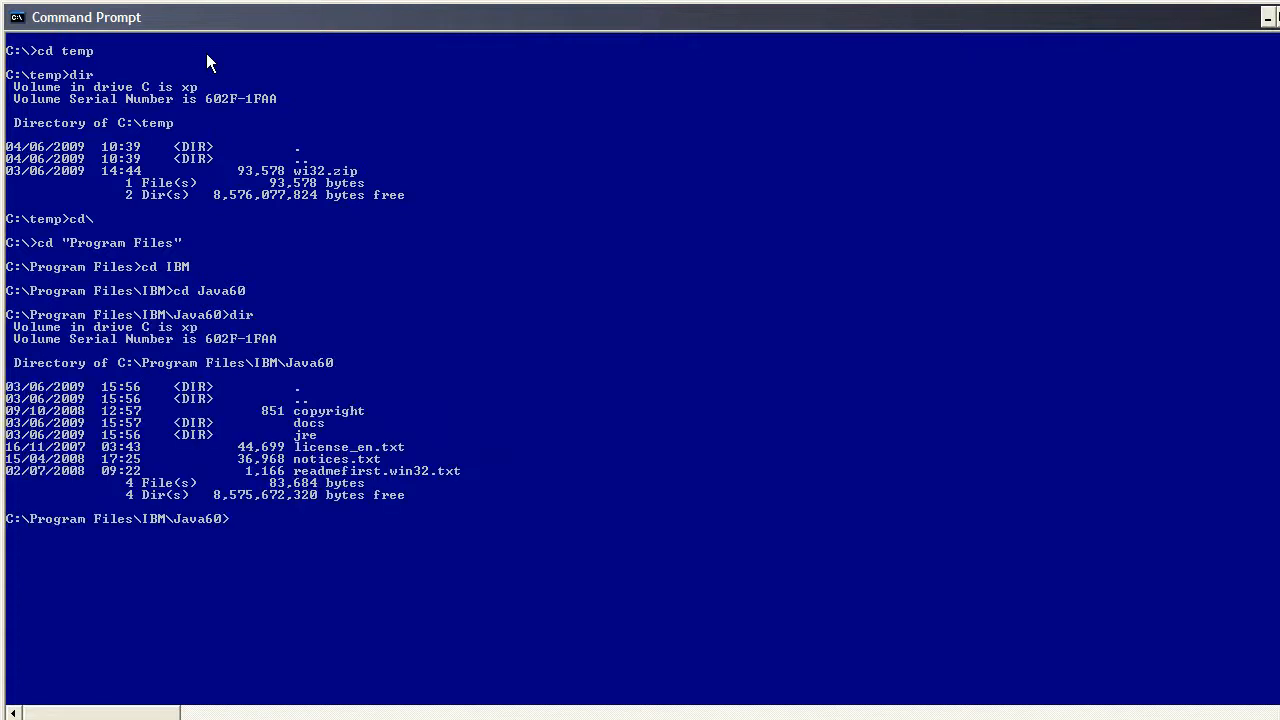
pyautogui.write('un')
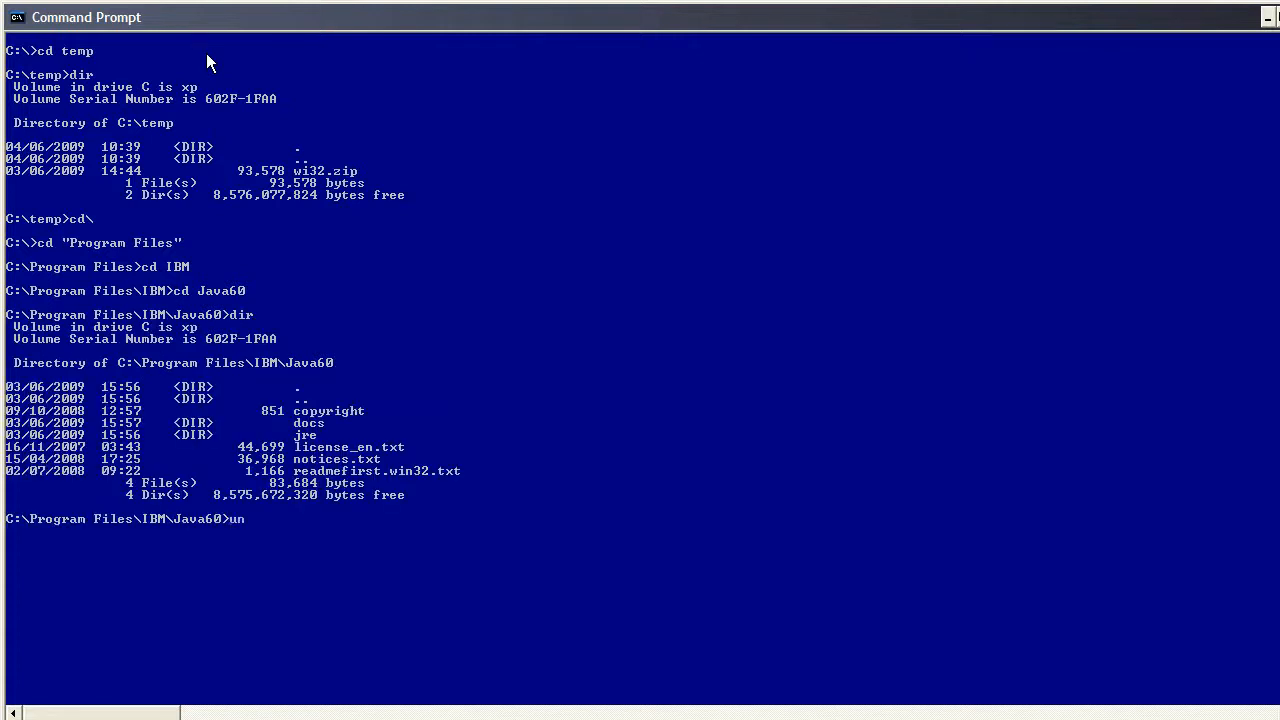
pyautogui.write('zip c')
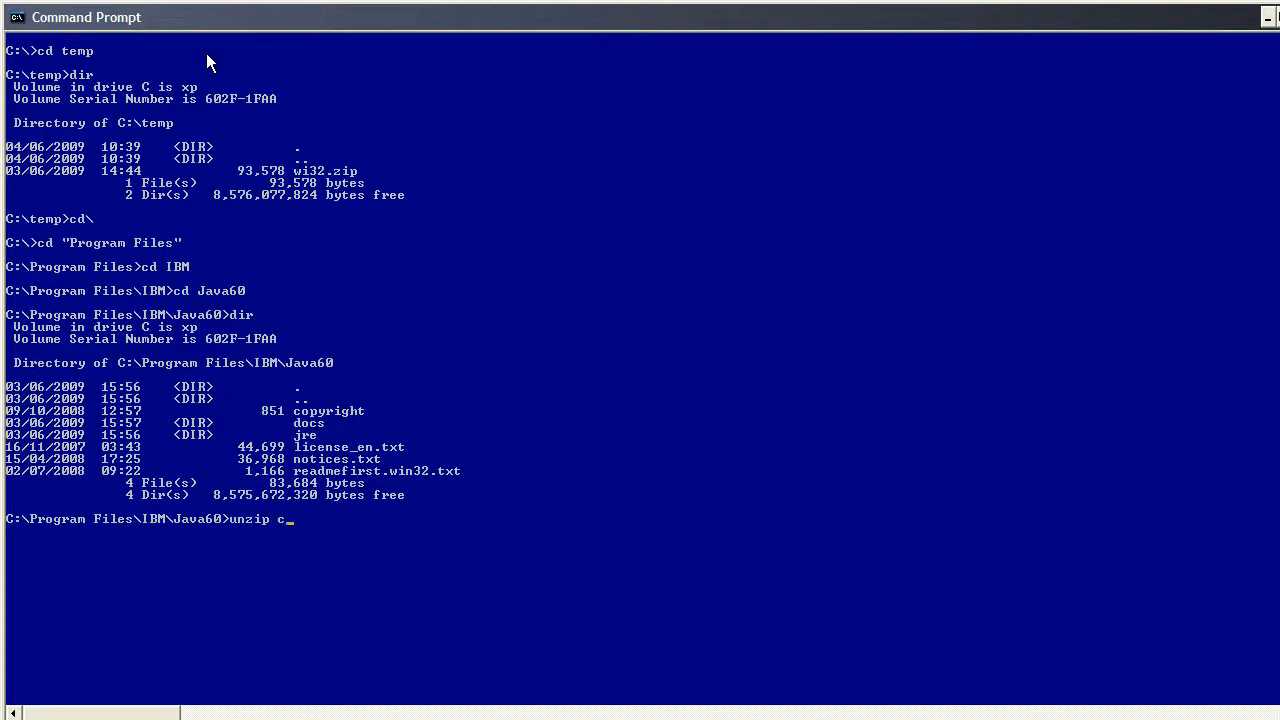
pyautogui.write('\\')
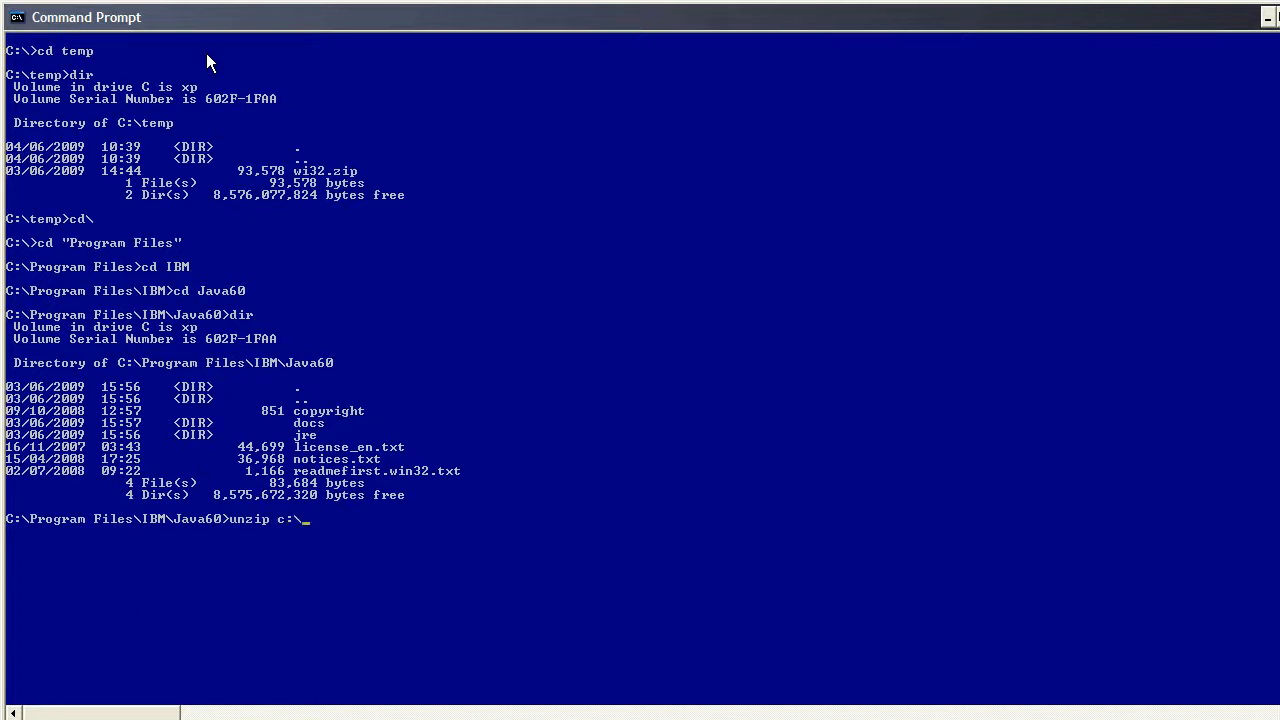
pyautogui.write('temp\\')
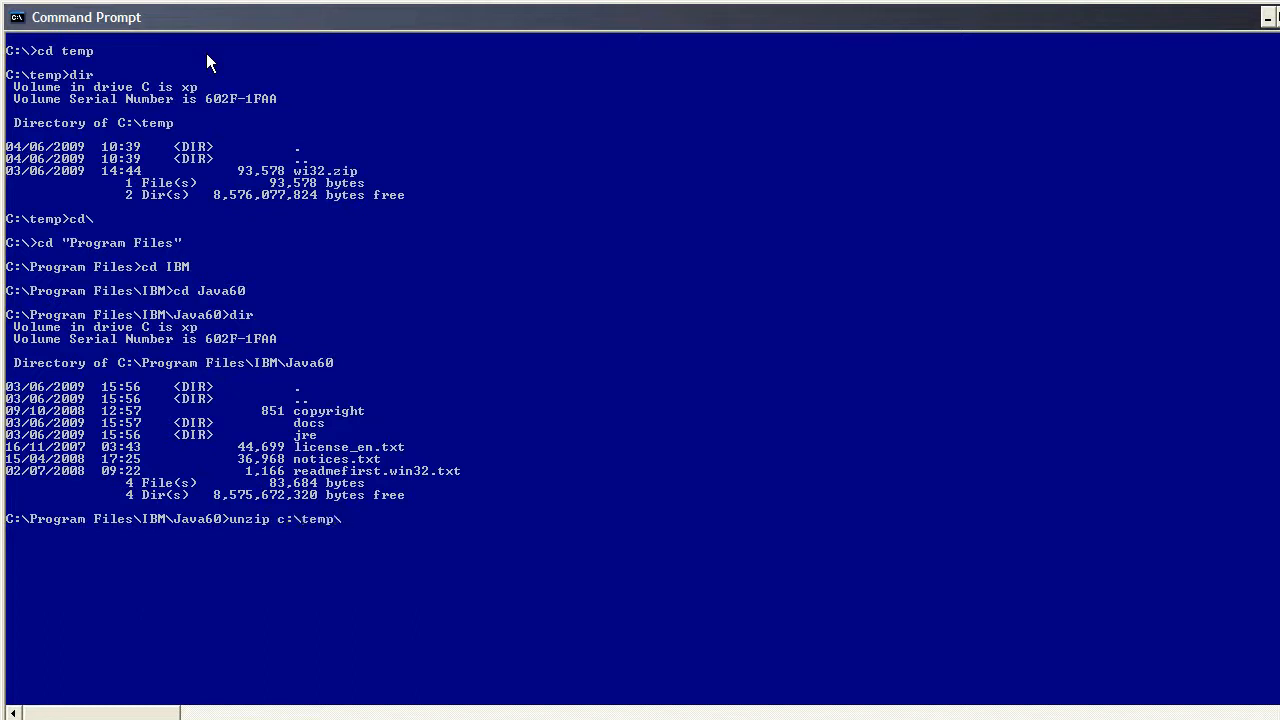
# Step: Unzip c:\temp\wi32.zip into Java60 and change into jre\lib\ext to check healthcenter.jar
pyautogui.write('wi32.zip')
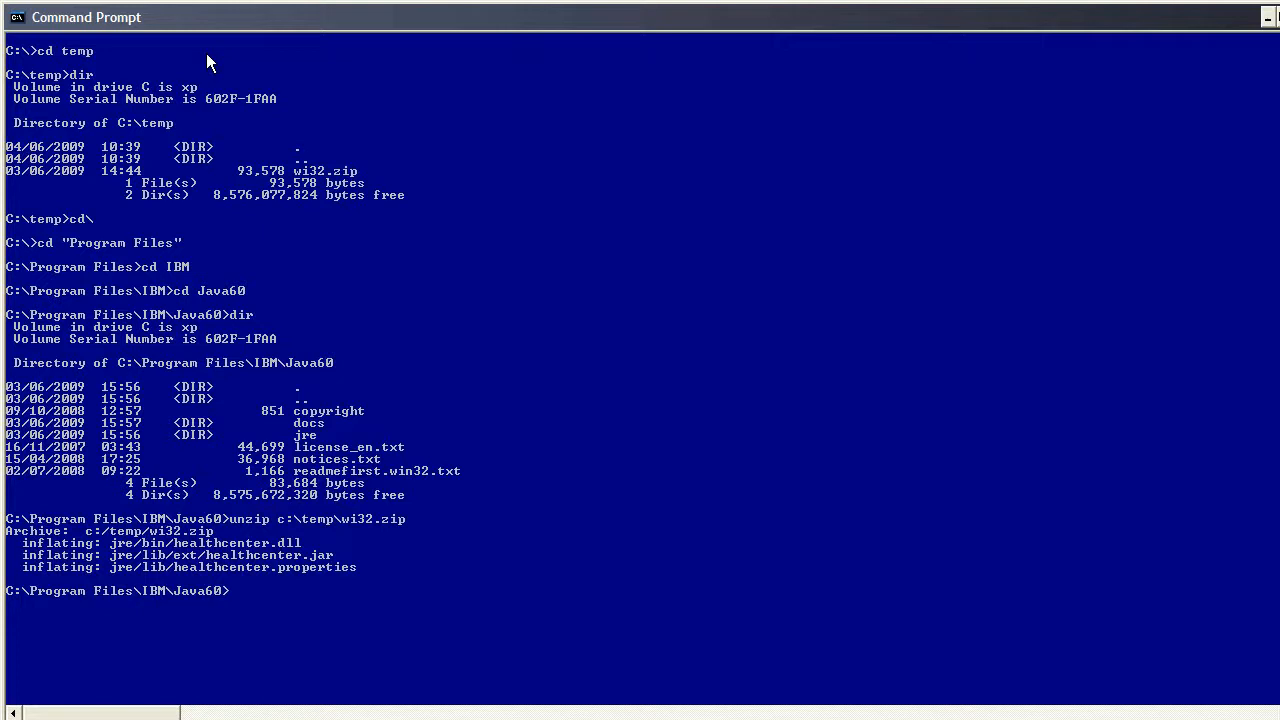
pyautogui.write('cd jre')
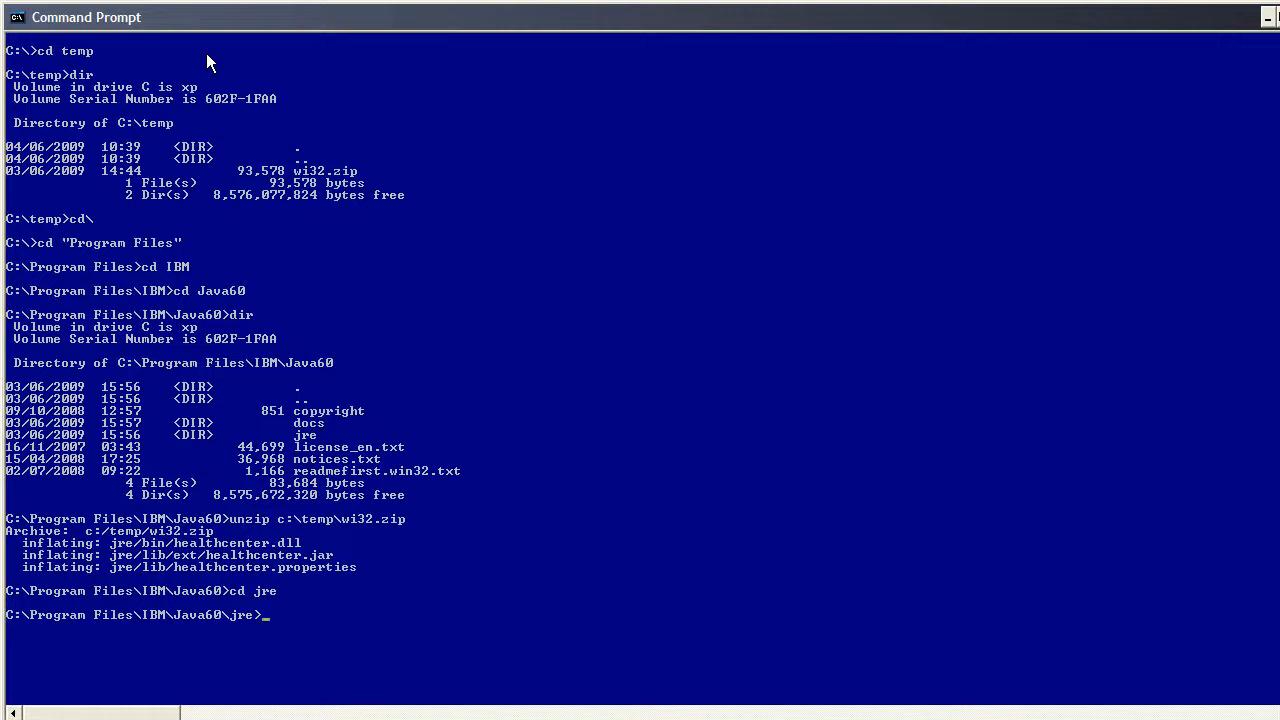
pyautogui.write('cd lib')
pyautogui.write('dir healthcenter.jar')
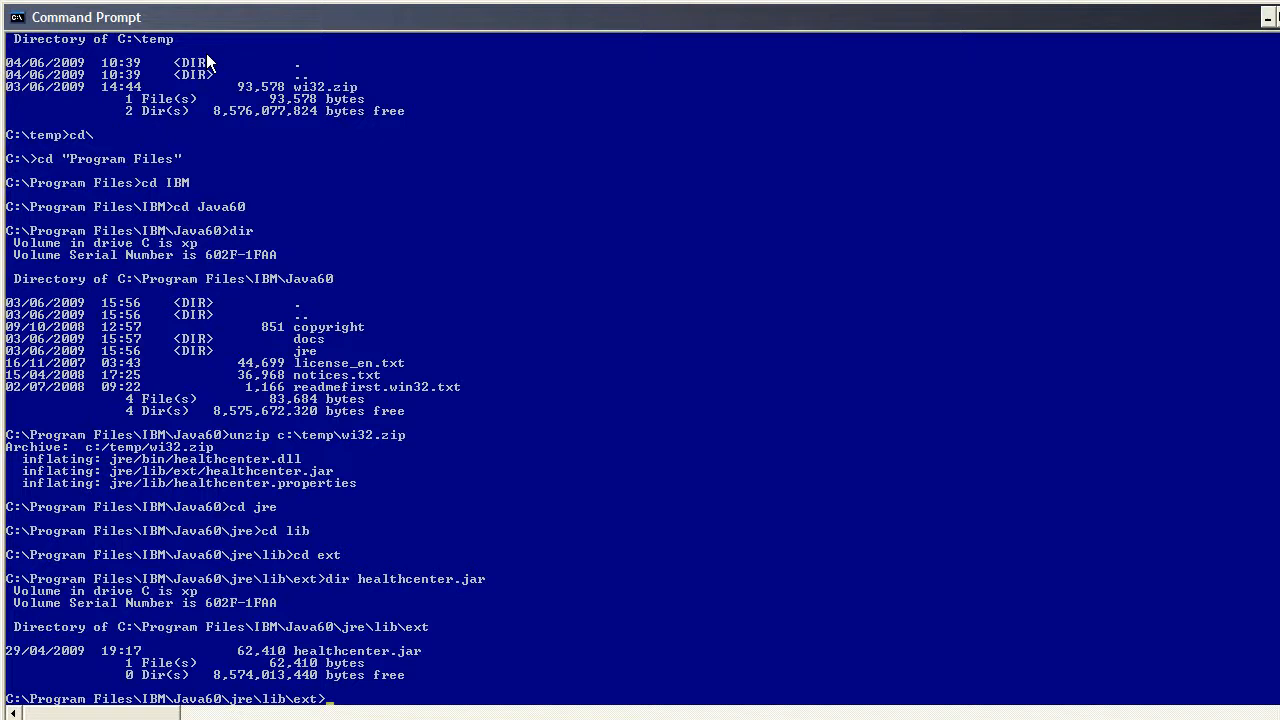
pyautogui.moveTo(757, 351)
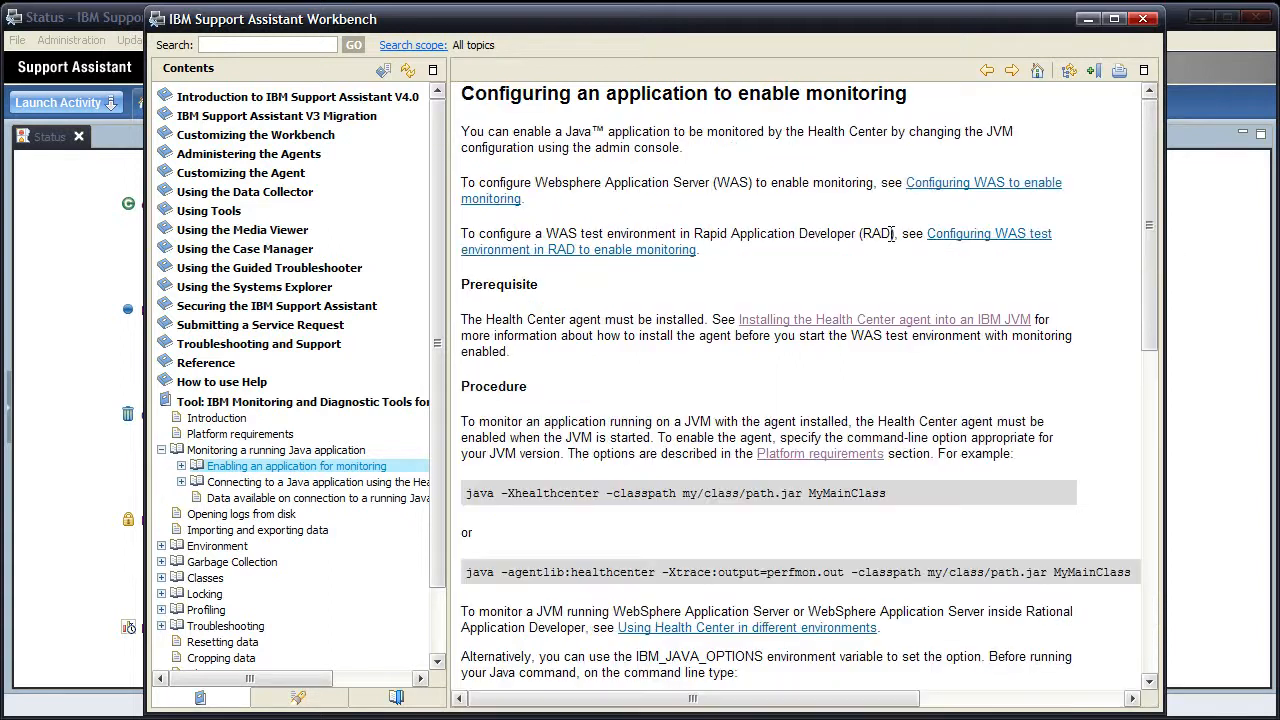
pyautogui.moveTo(718, 277)
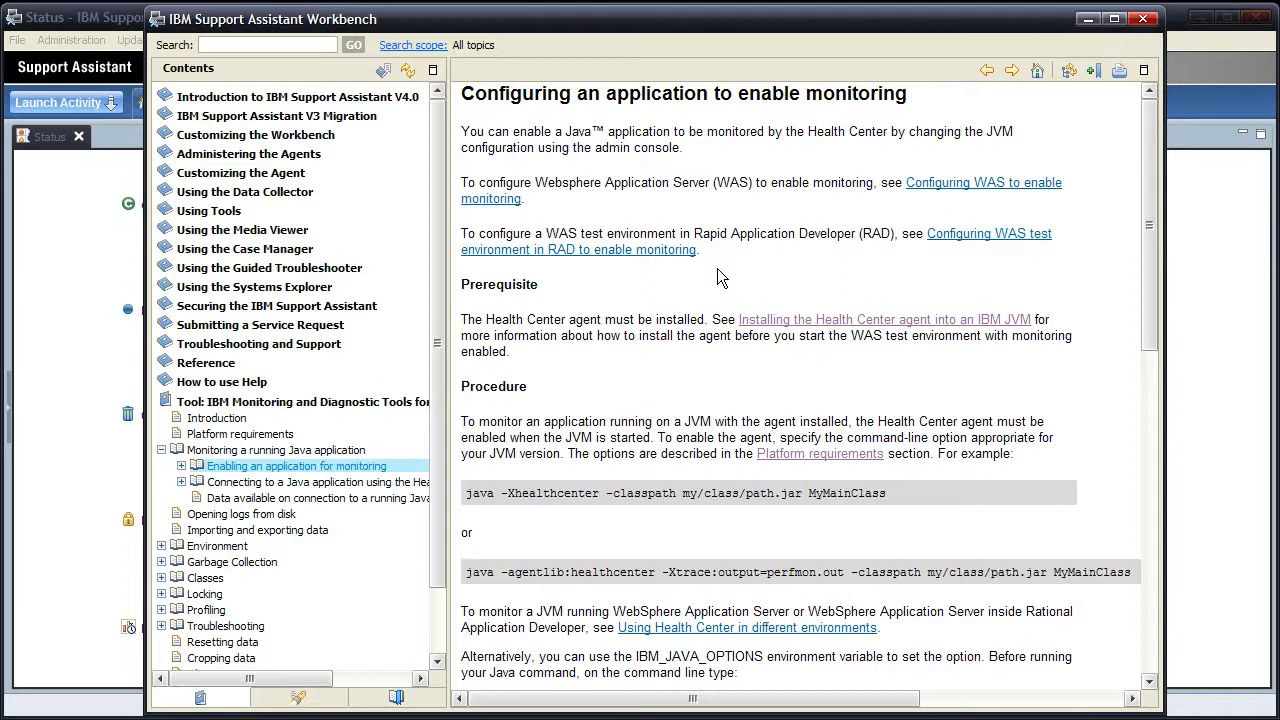
pyautogui.moveTo(715, 278)
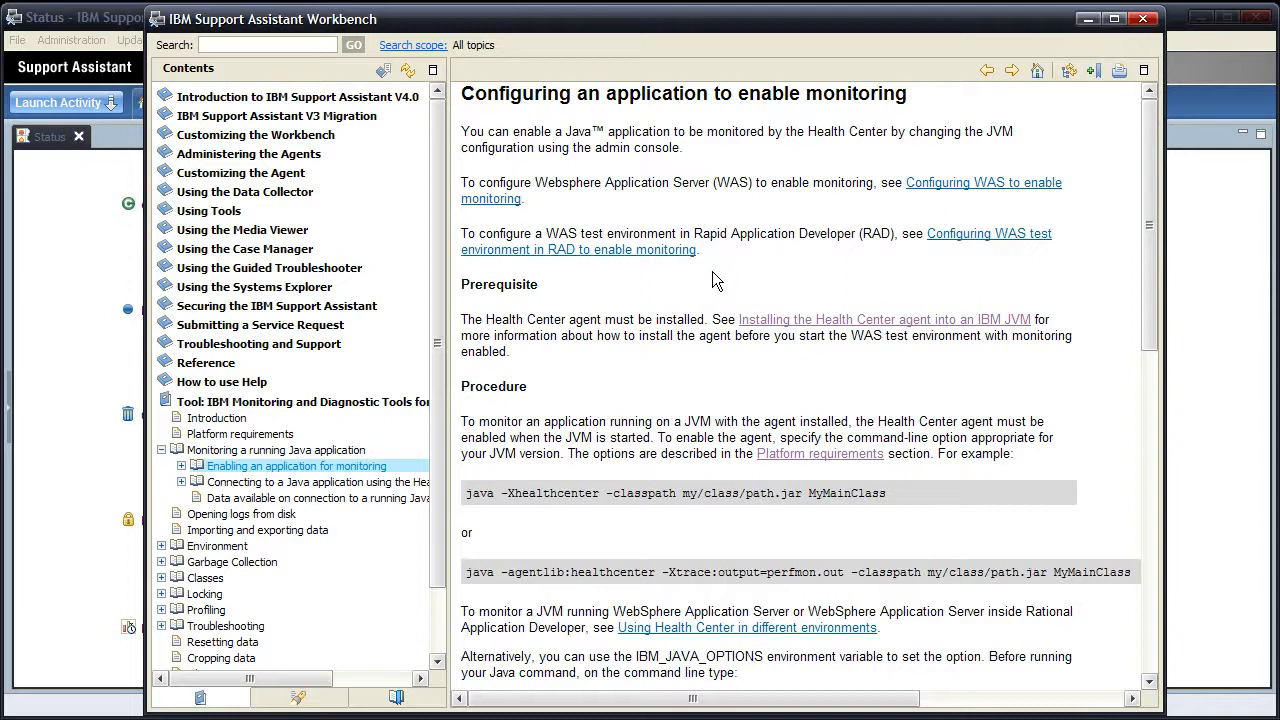
pyautogui.moveTo(668, 322)
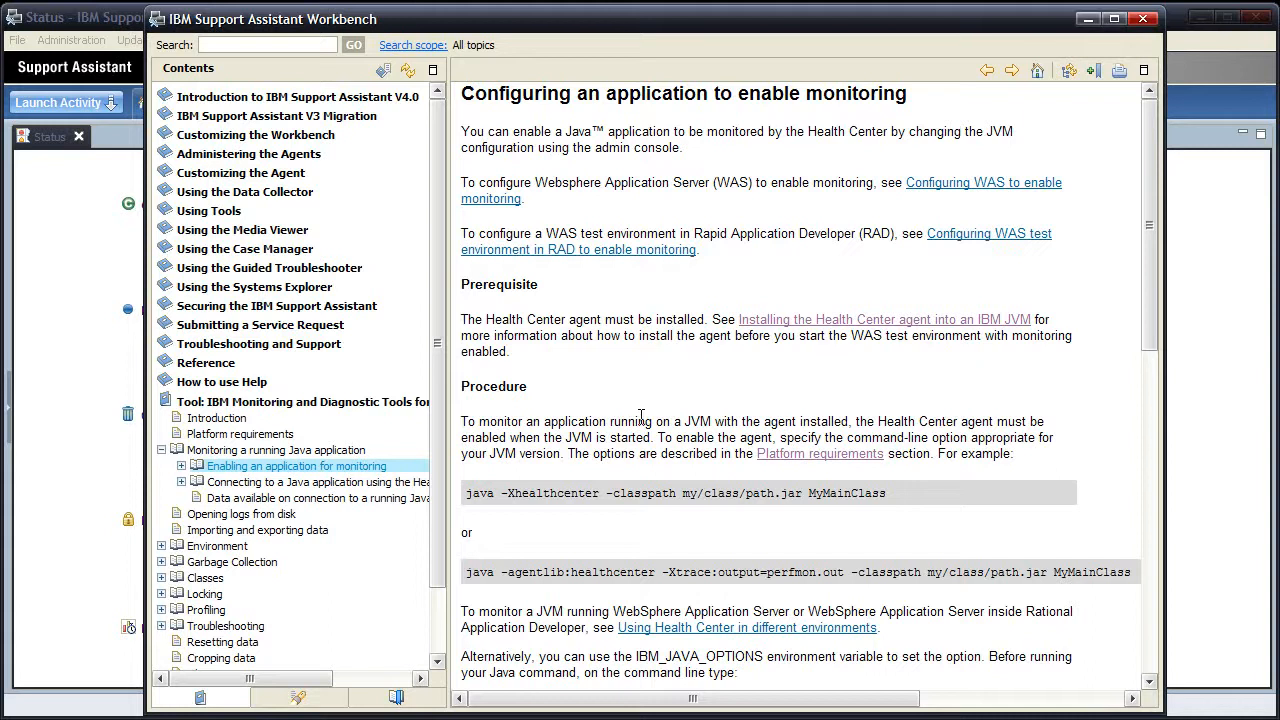
pyautogui.moveTo(705, 453)
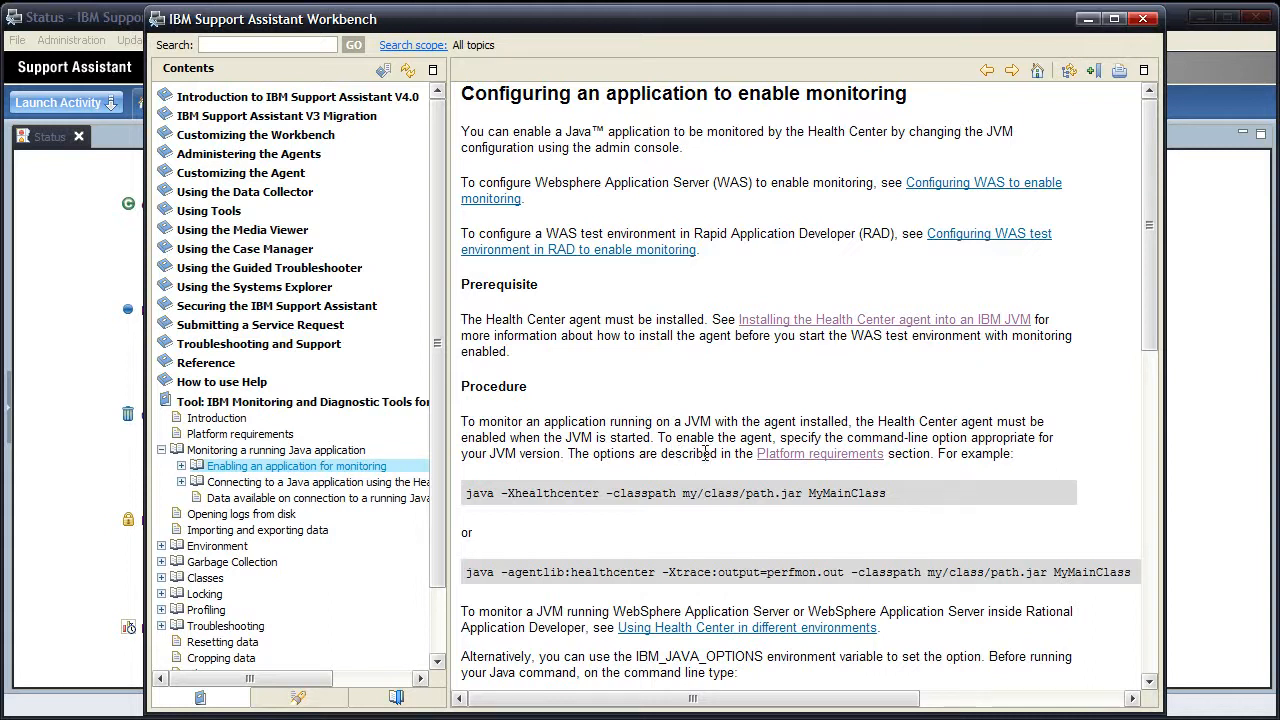
pyautogui.moveTo(778, 461)
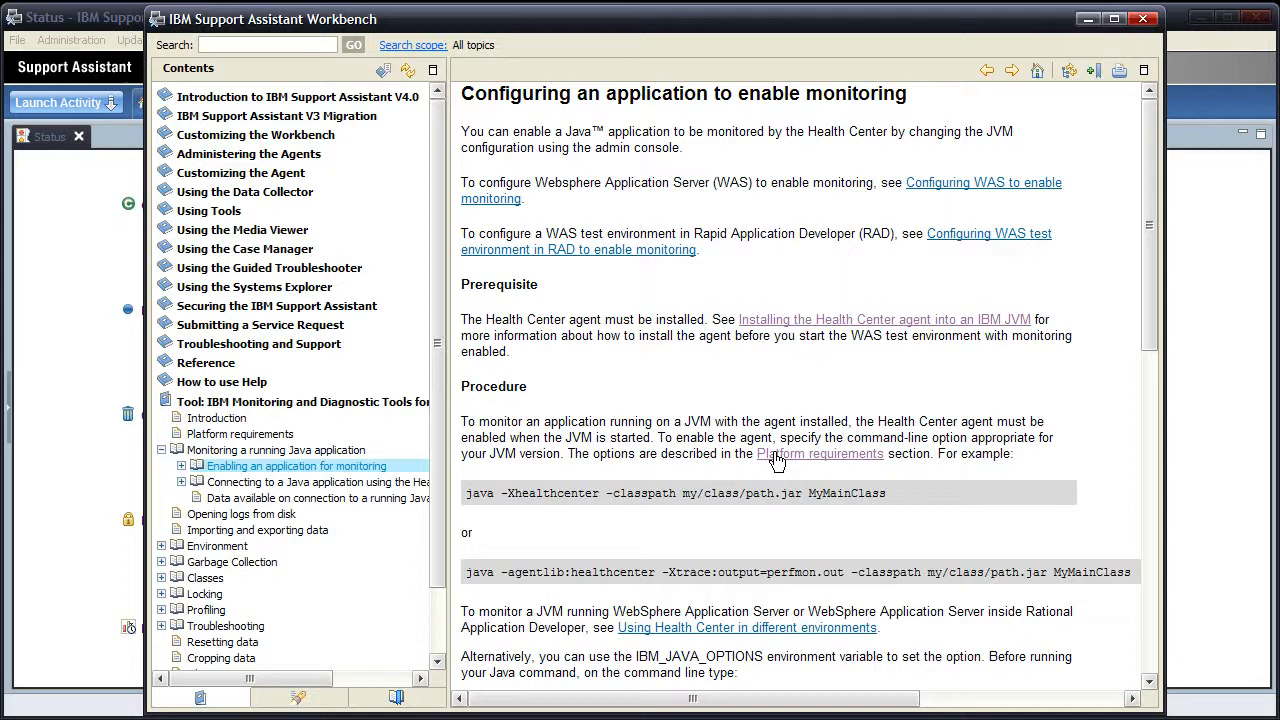
# Step: Open the Platform requirements help page and scroll through its Java version options table
pyautogui.click(820, 453)
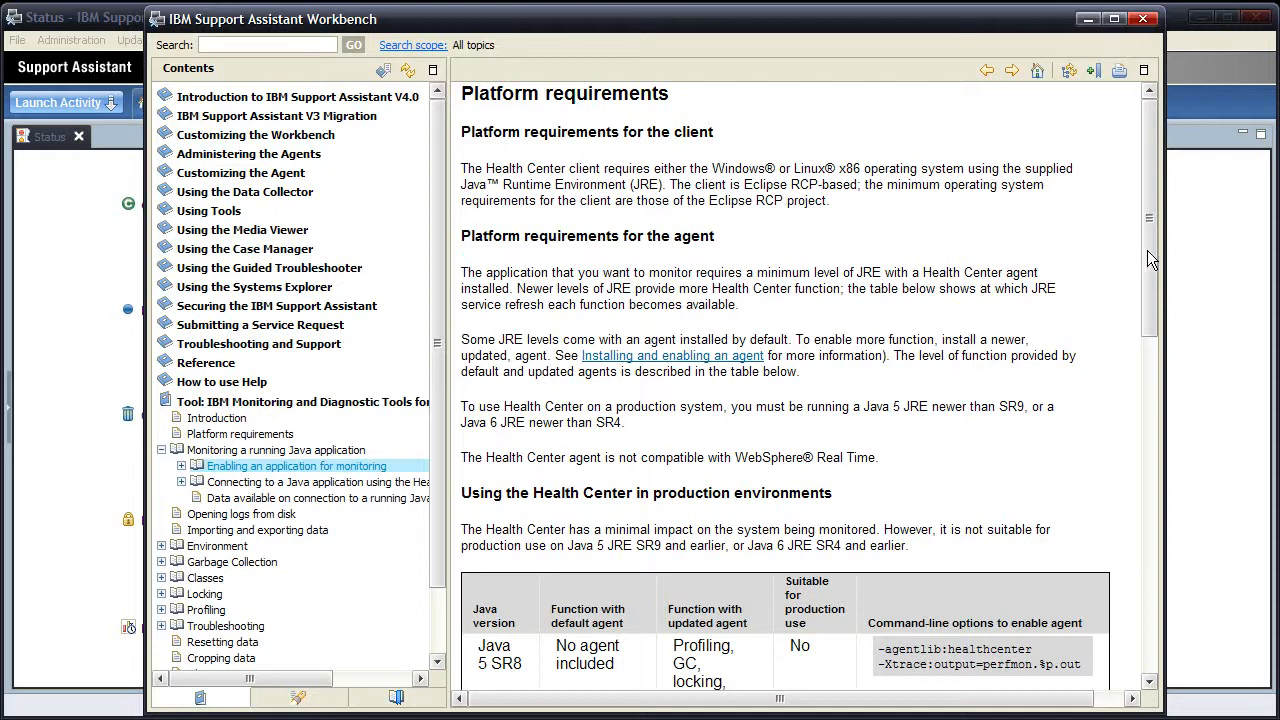
pyautogui.moveTo(1113, 273)
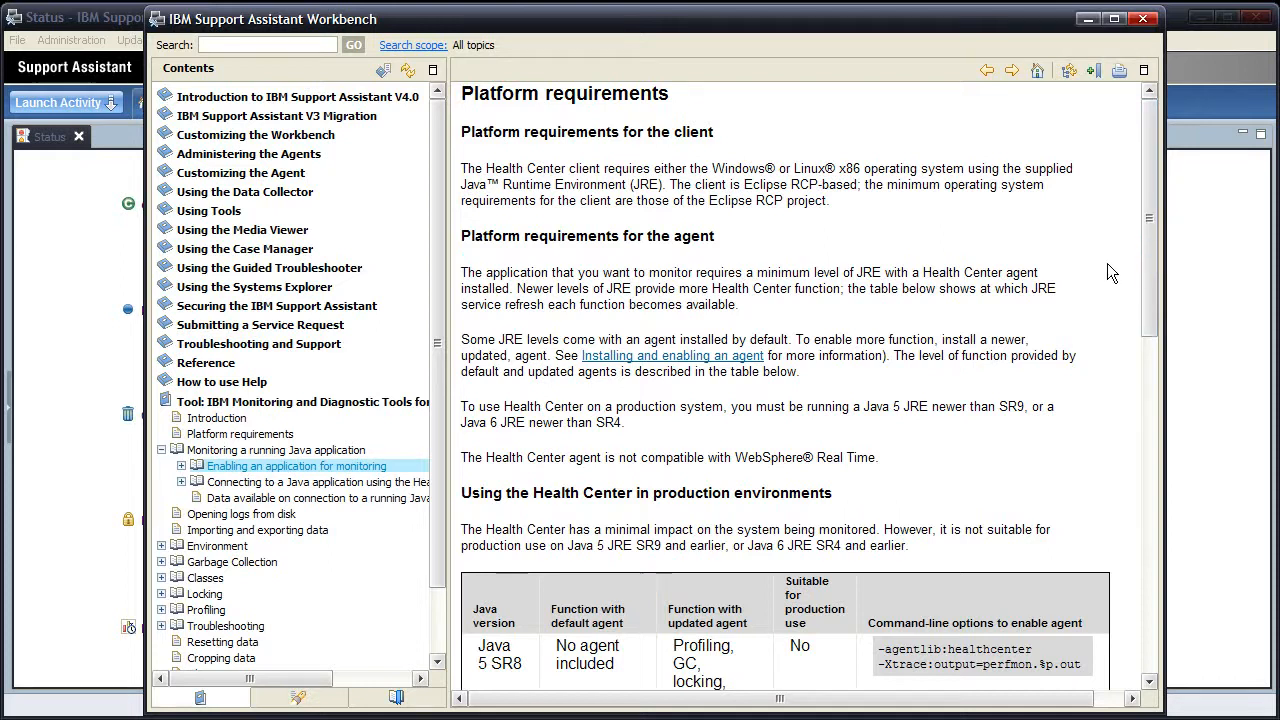
pyautogui.moveTo(922, 395)
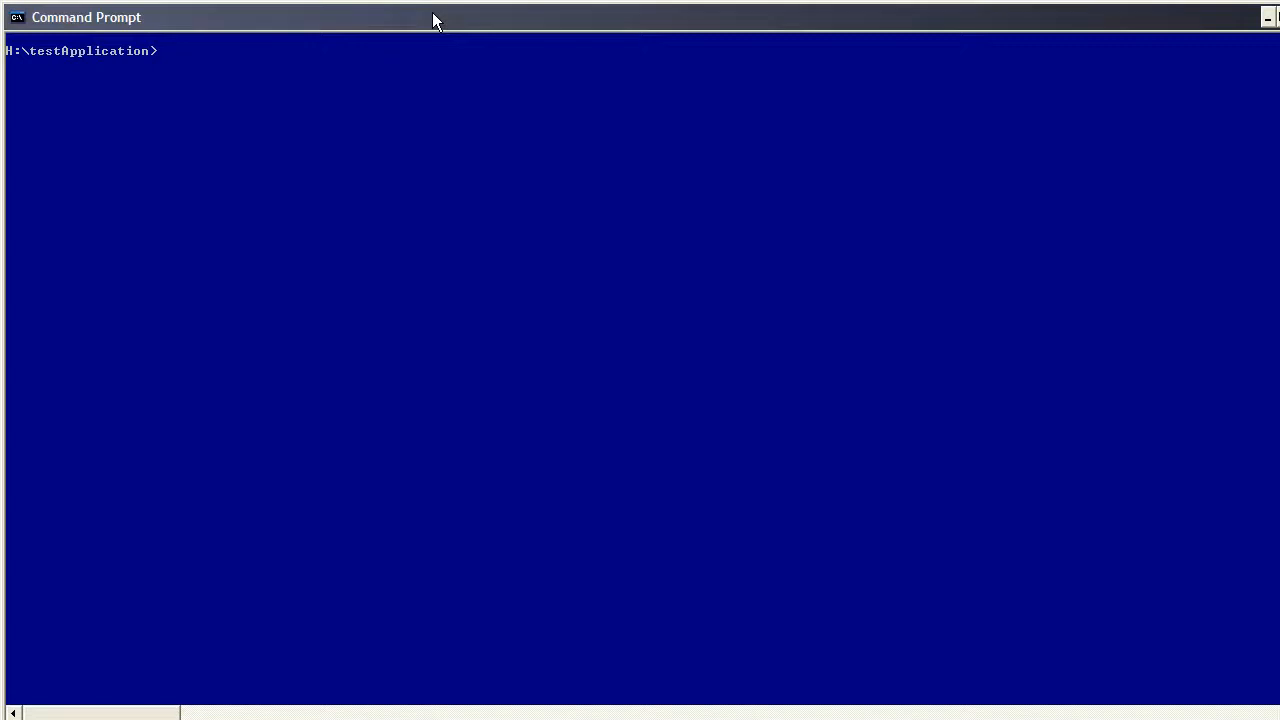
pyautogui.write('java -ver')
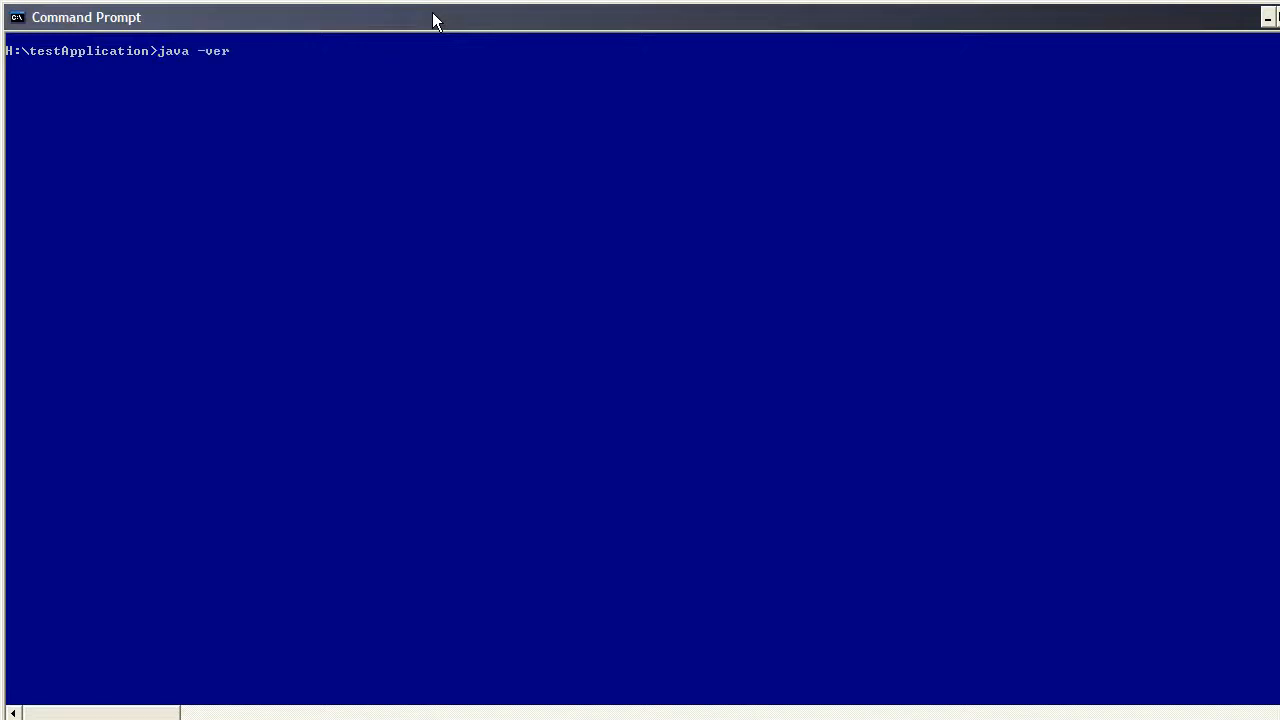
pyautogui.write('sion')
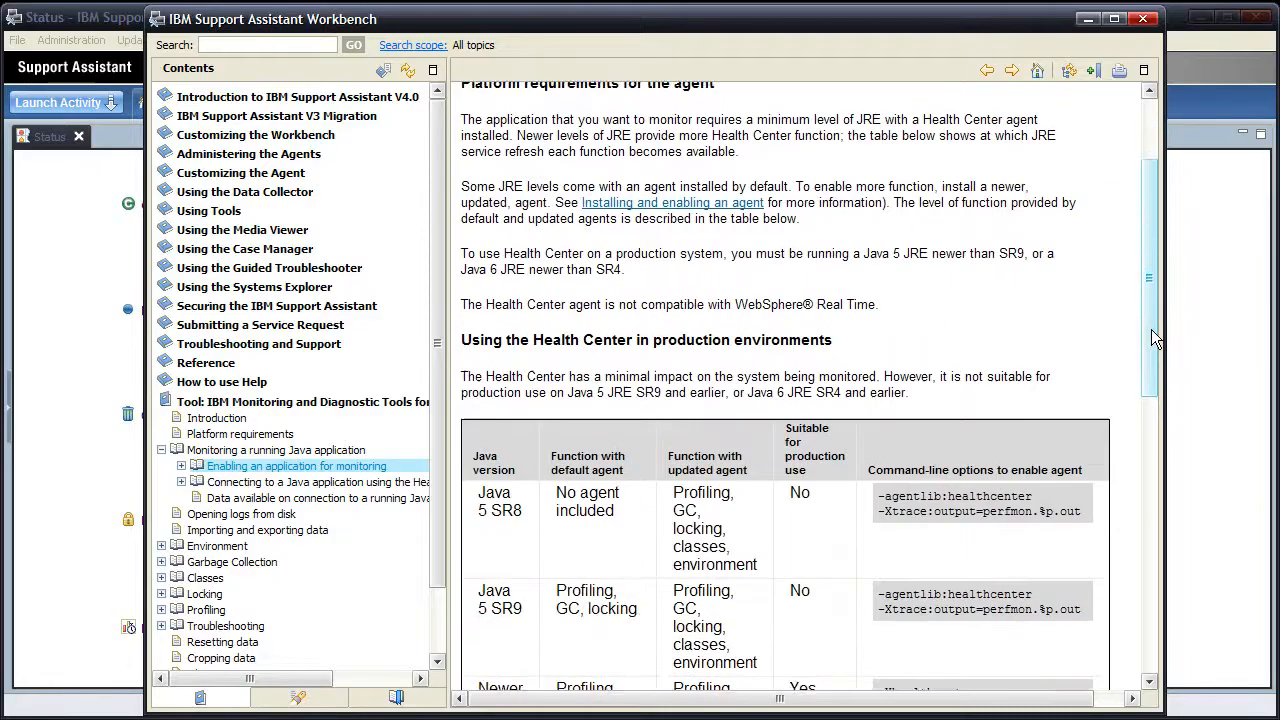
pyautogui.scroll(-3)
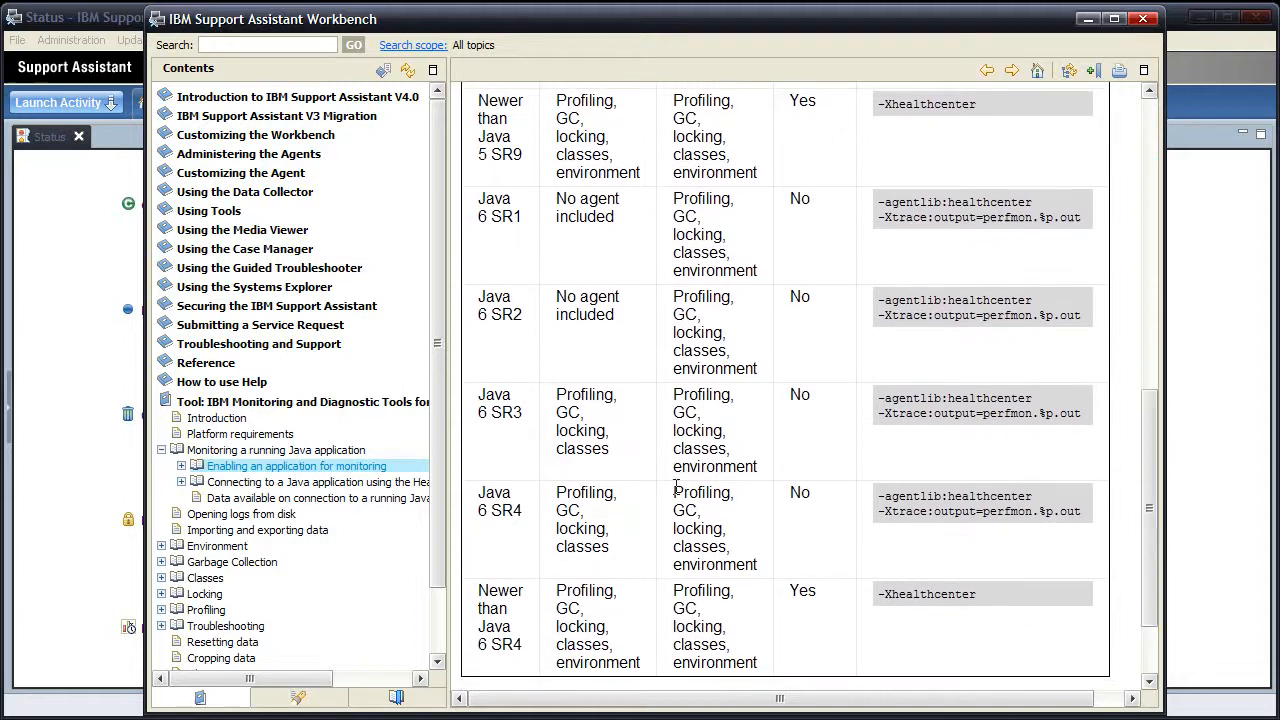
pyautogui.moveTo(775, 498)
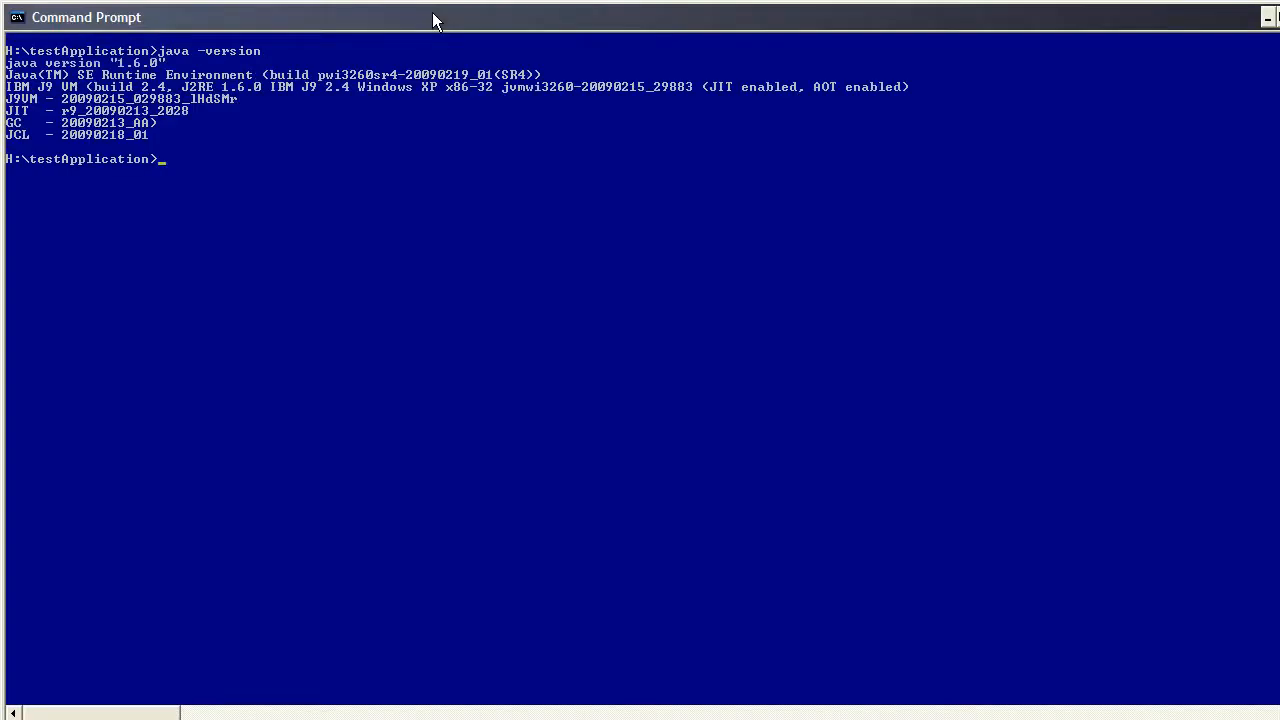
# Step: Run testApplication normally, then relaunch it with -agentlib:healthcenter and -Xtrace:output=perfmon.%p.out
pyautogui.write('java test')
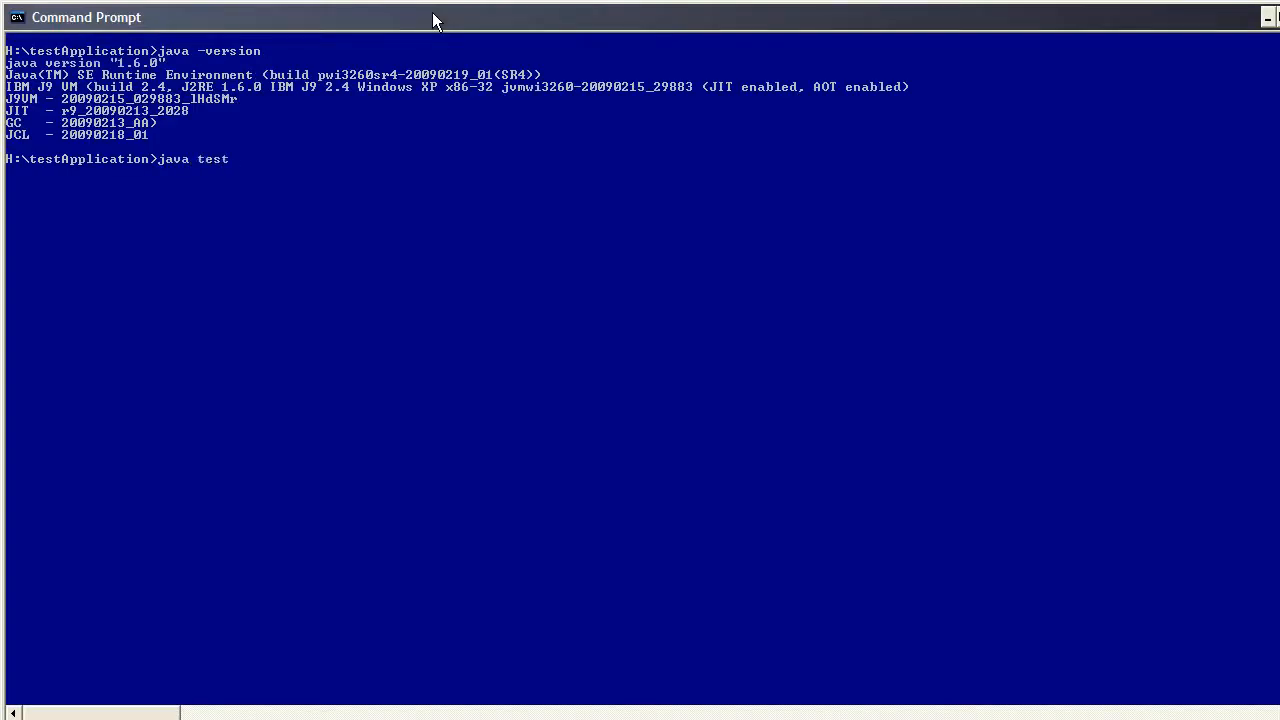
pyautogui.write('Application')
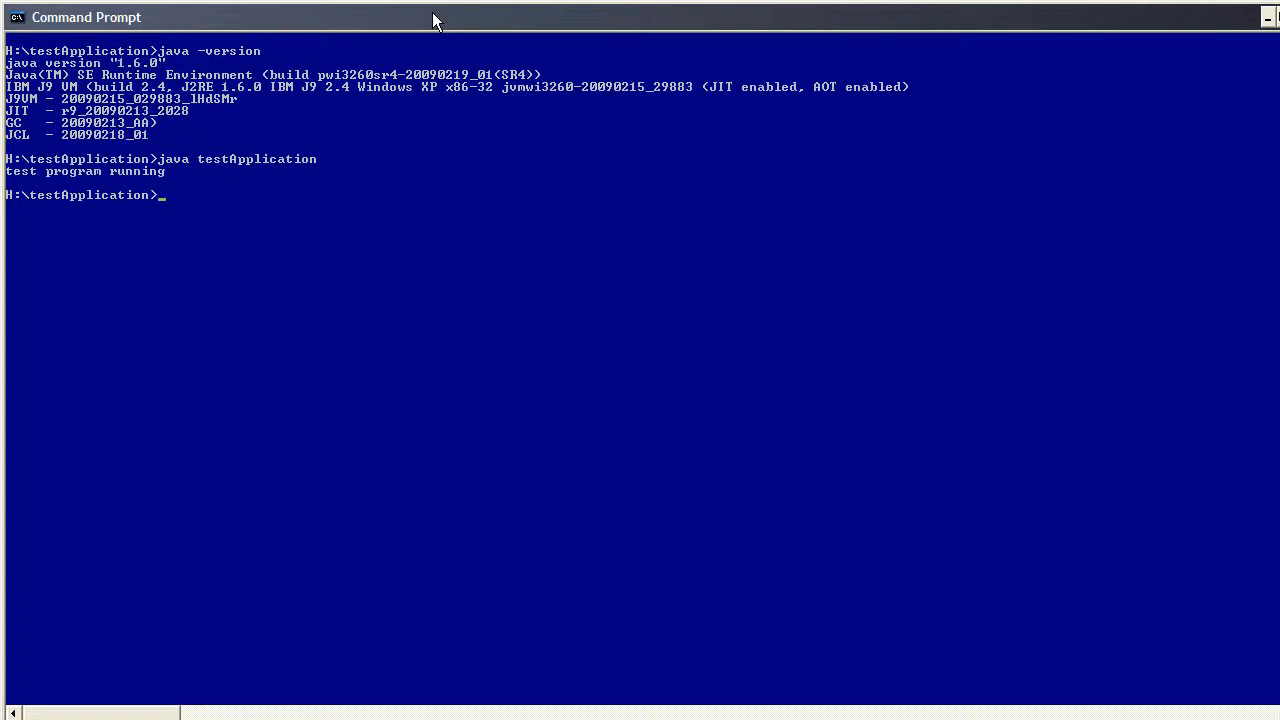
pyautogui.write('java -')
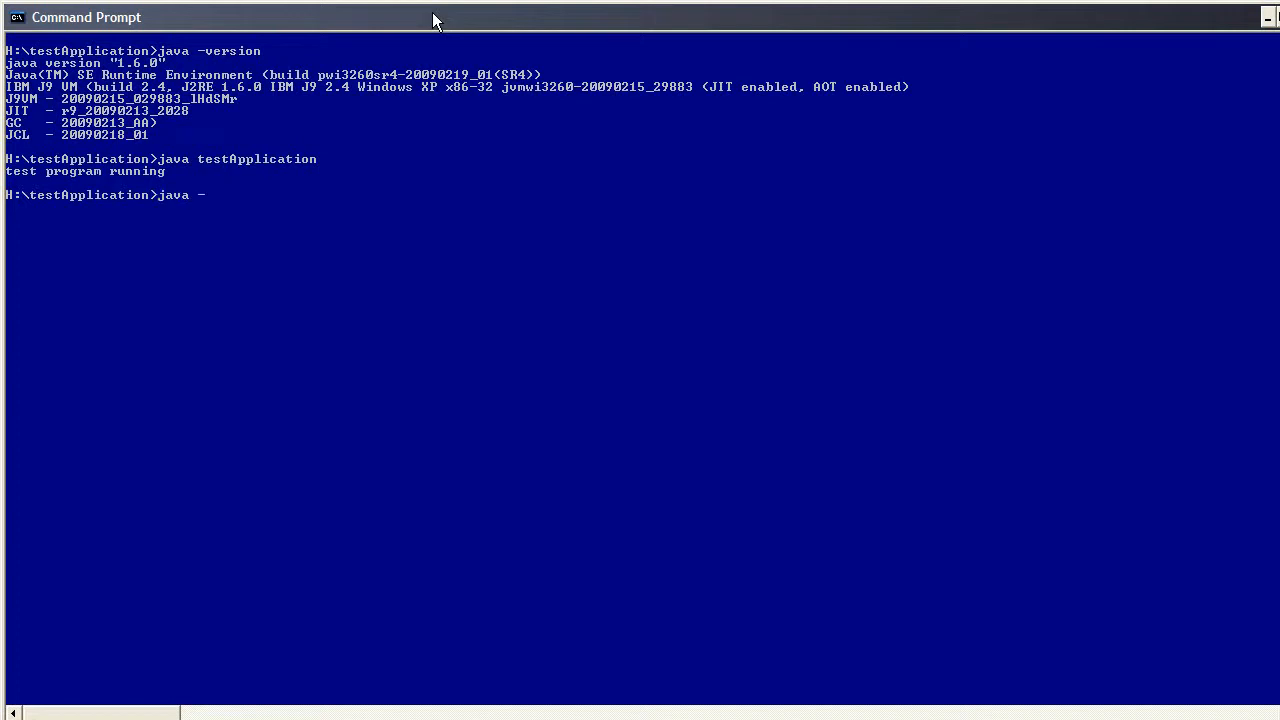
pyautogui.write('agentl')
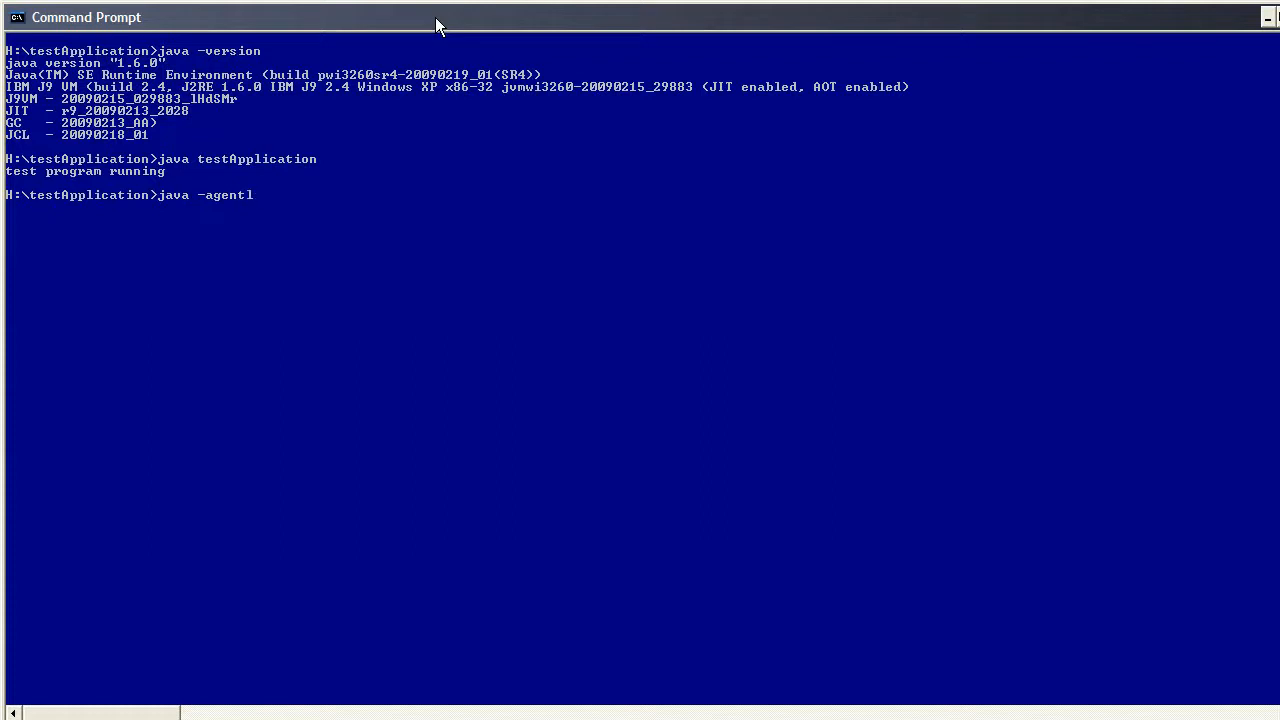
pyautogui.write('ib:healthcenter')
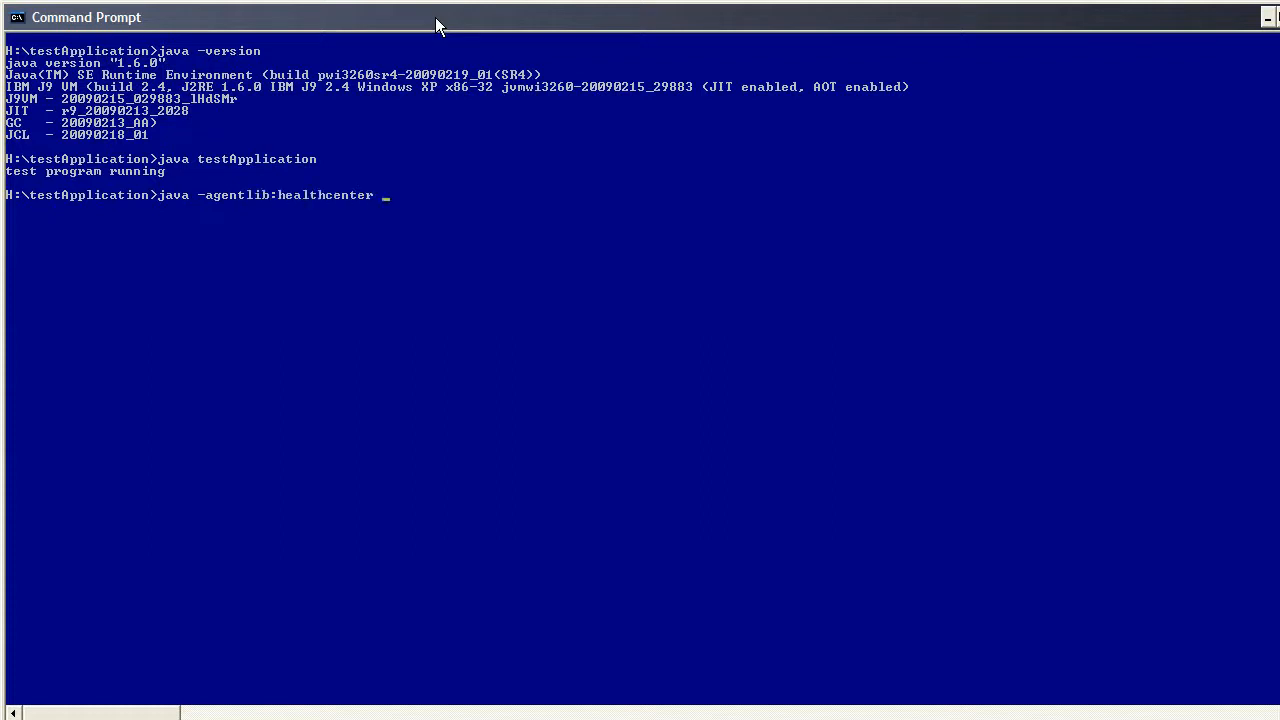
pyautogui.write('-Xtrace')
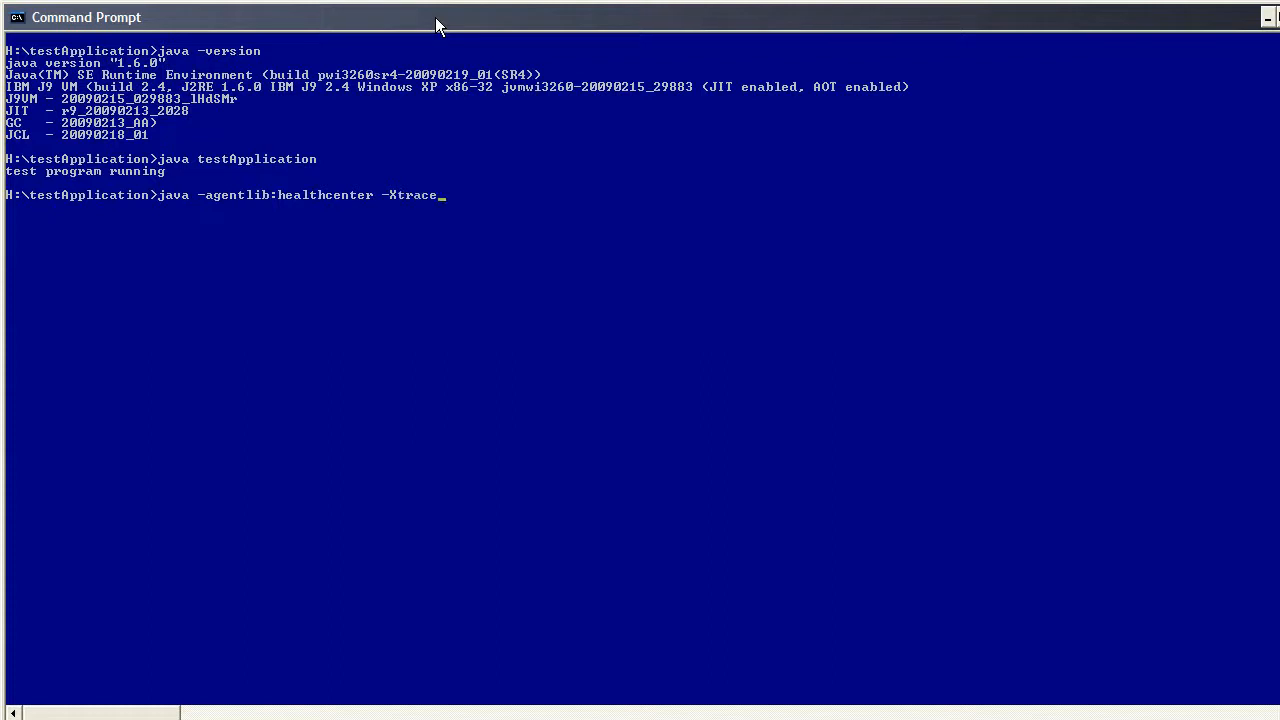
pyautogui.write(':outpu')
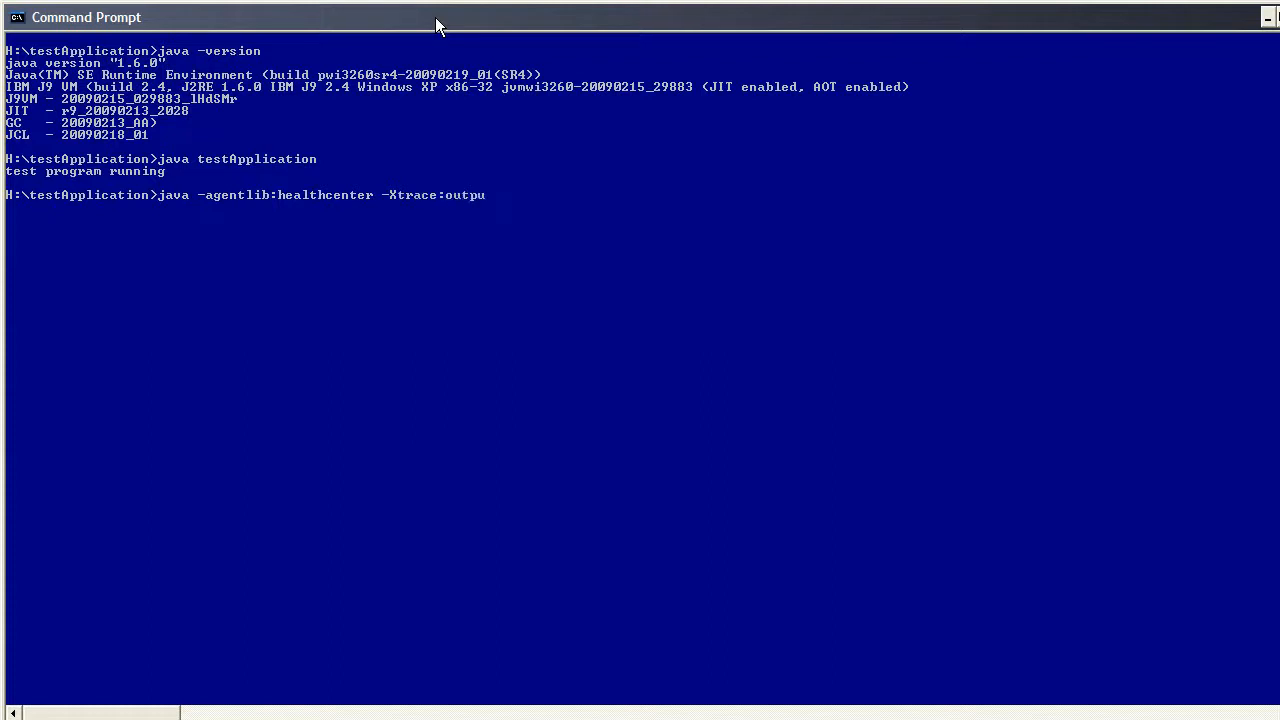
pyautogui.write('t=perfmon.%p.')
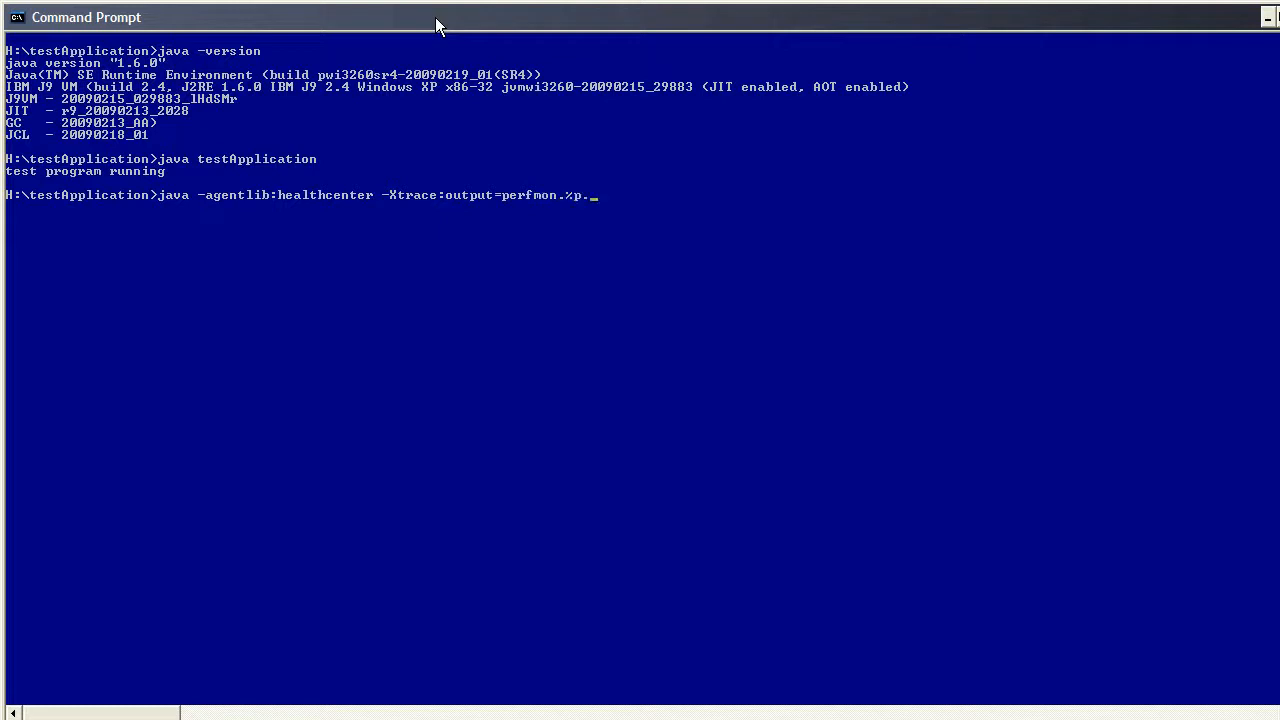
pyautogui.write('out test')
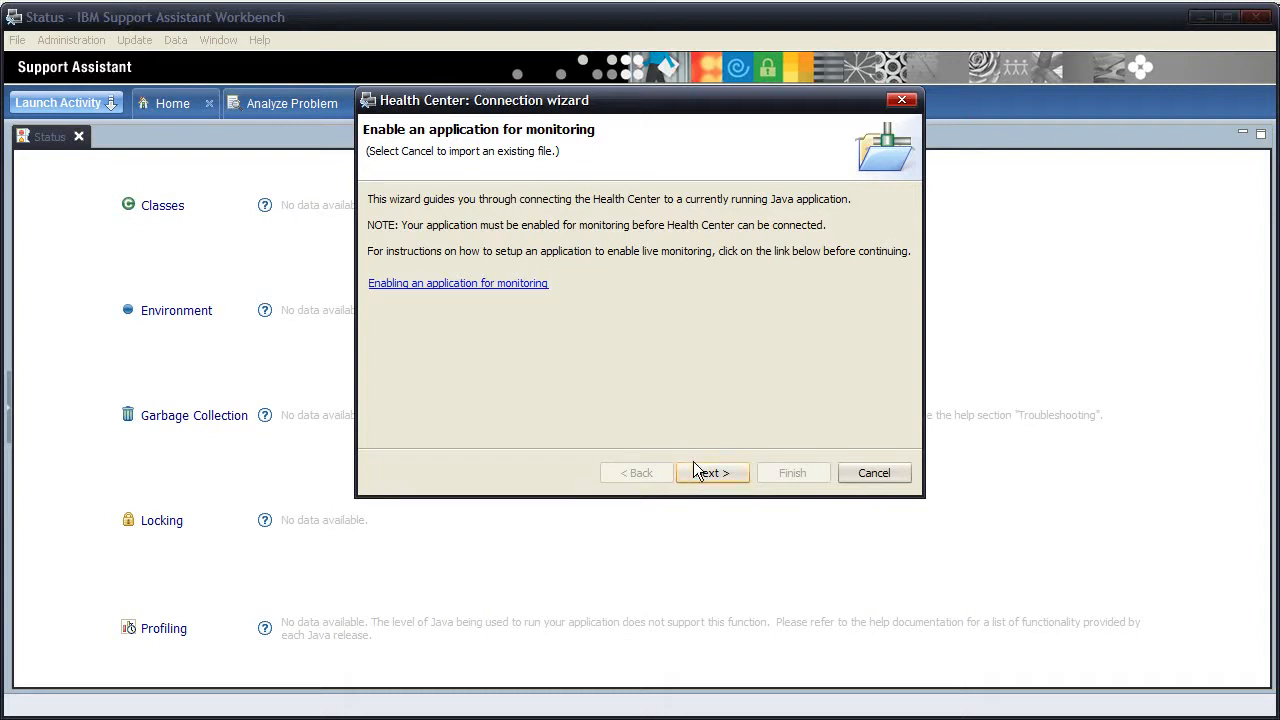
# Step: Connect Health Center to localhost:1972 with 'Scan next 100 ports' unticked
pyautogui.click(712, 472)
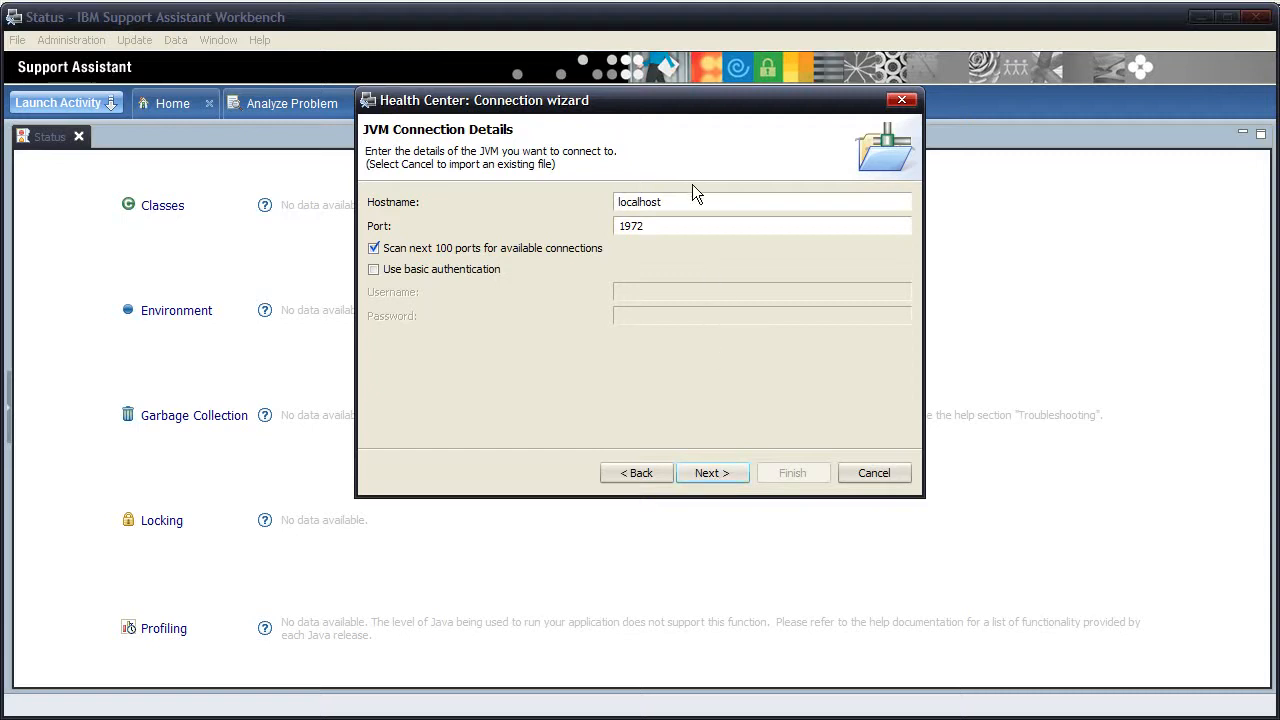
pyautogui.moveTo(565, 250)
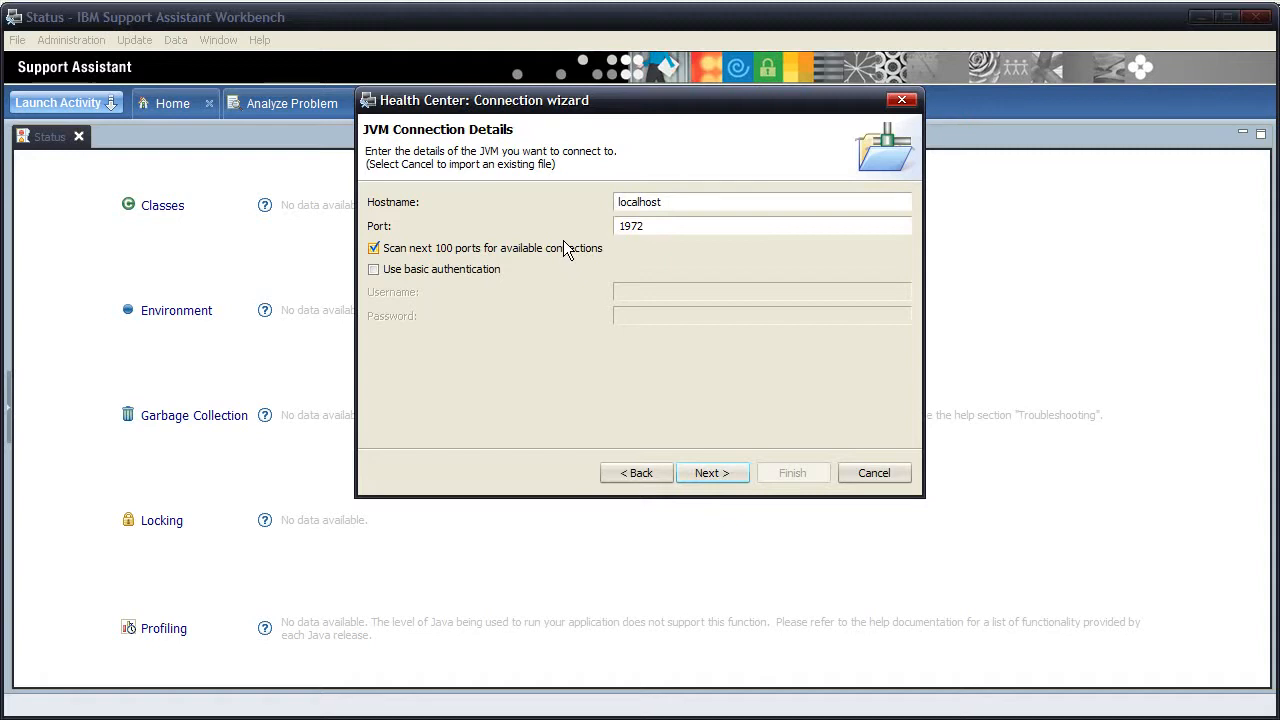
pyautogui.click(374, 248)
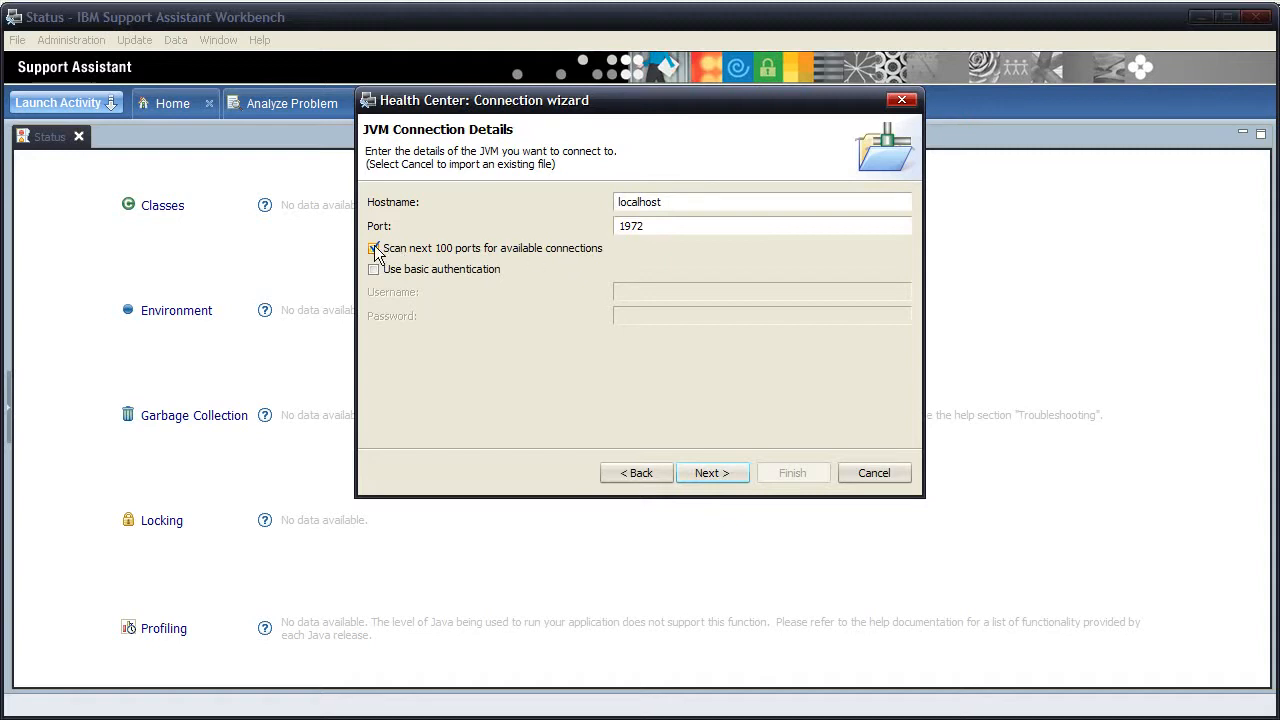
pyautogui.click(374, 248)
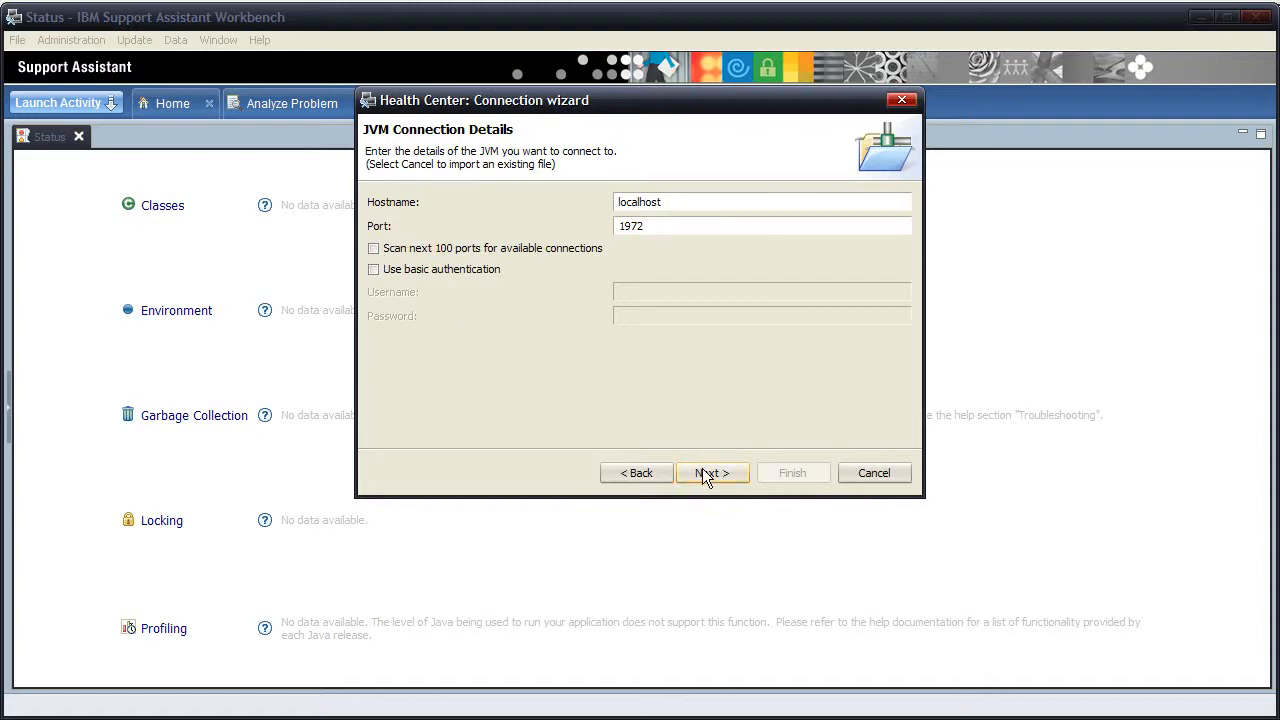
pyautogui.click(712, 473)
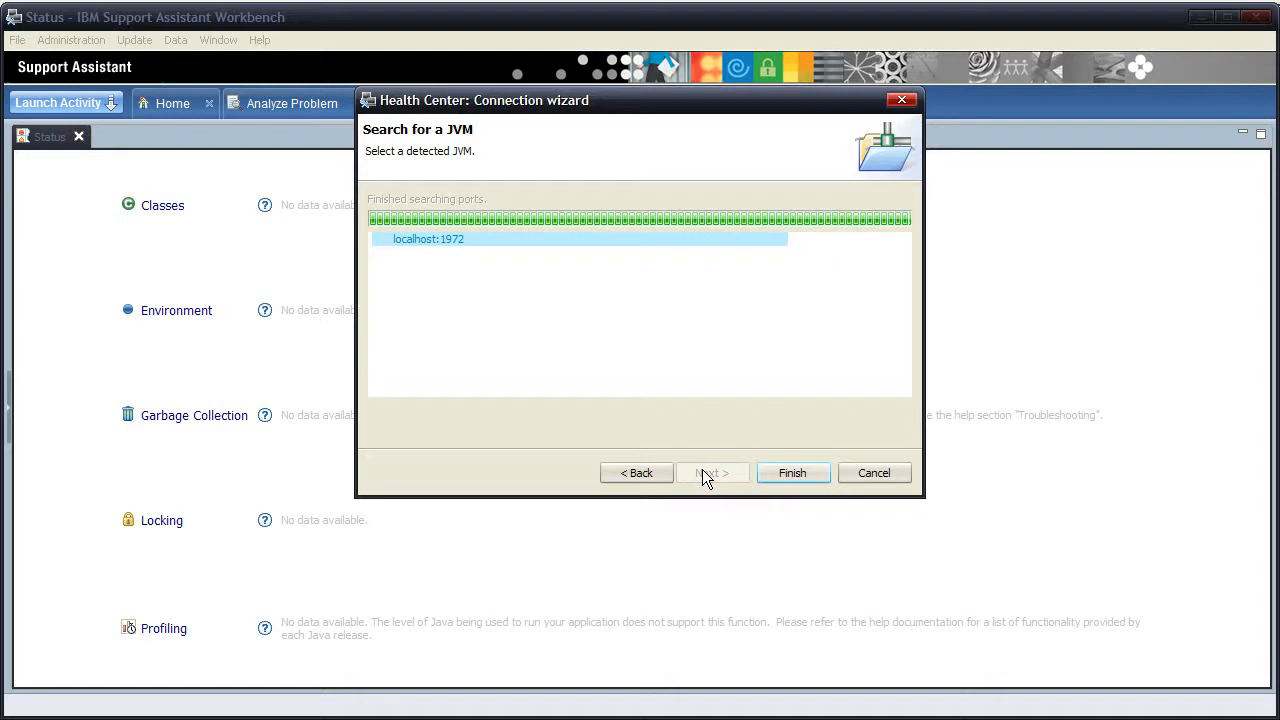
pyautogui.moveTo(815, 497)
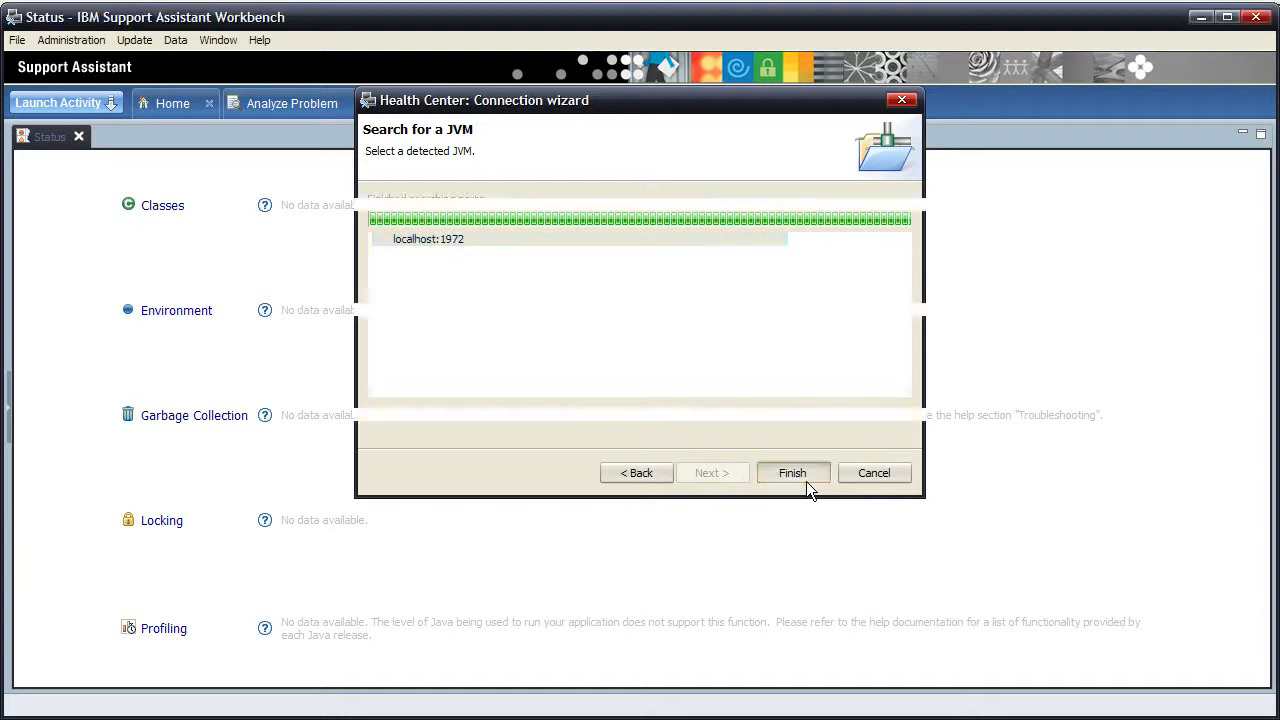
pyautogui.click(792, 472)
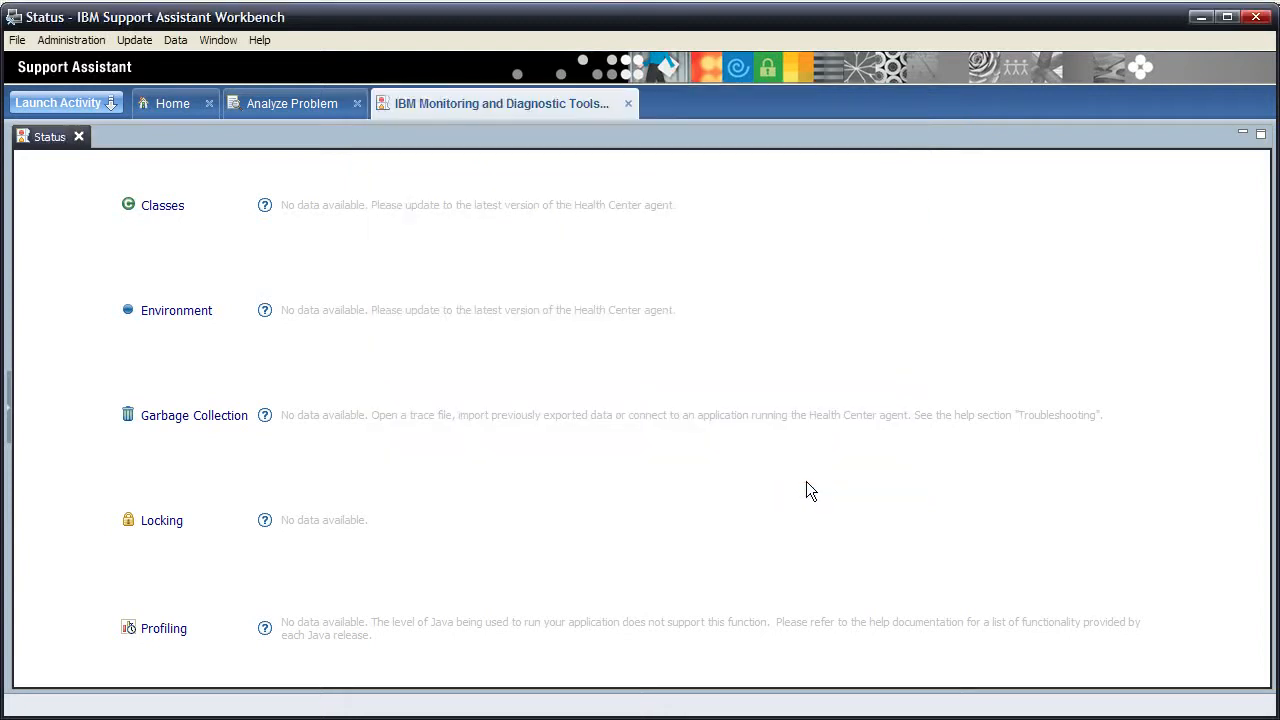